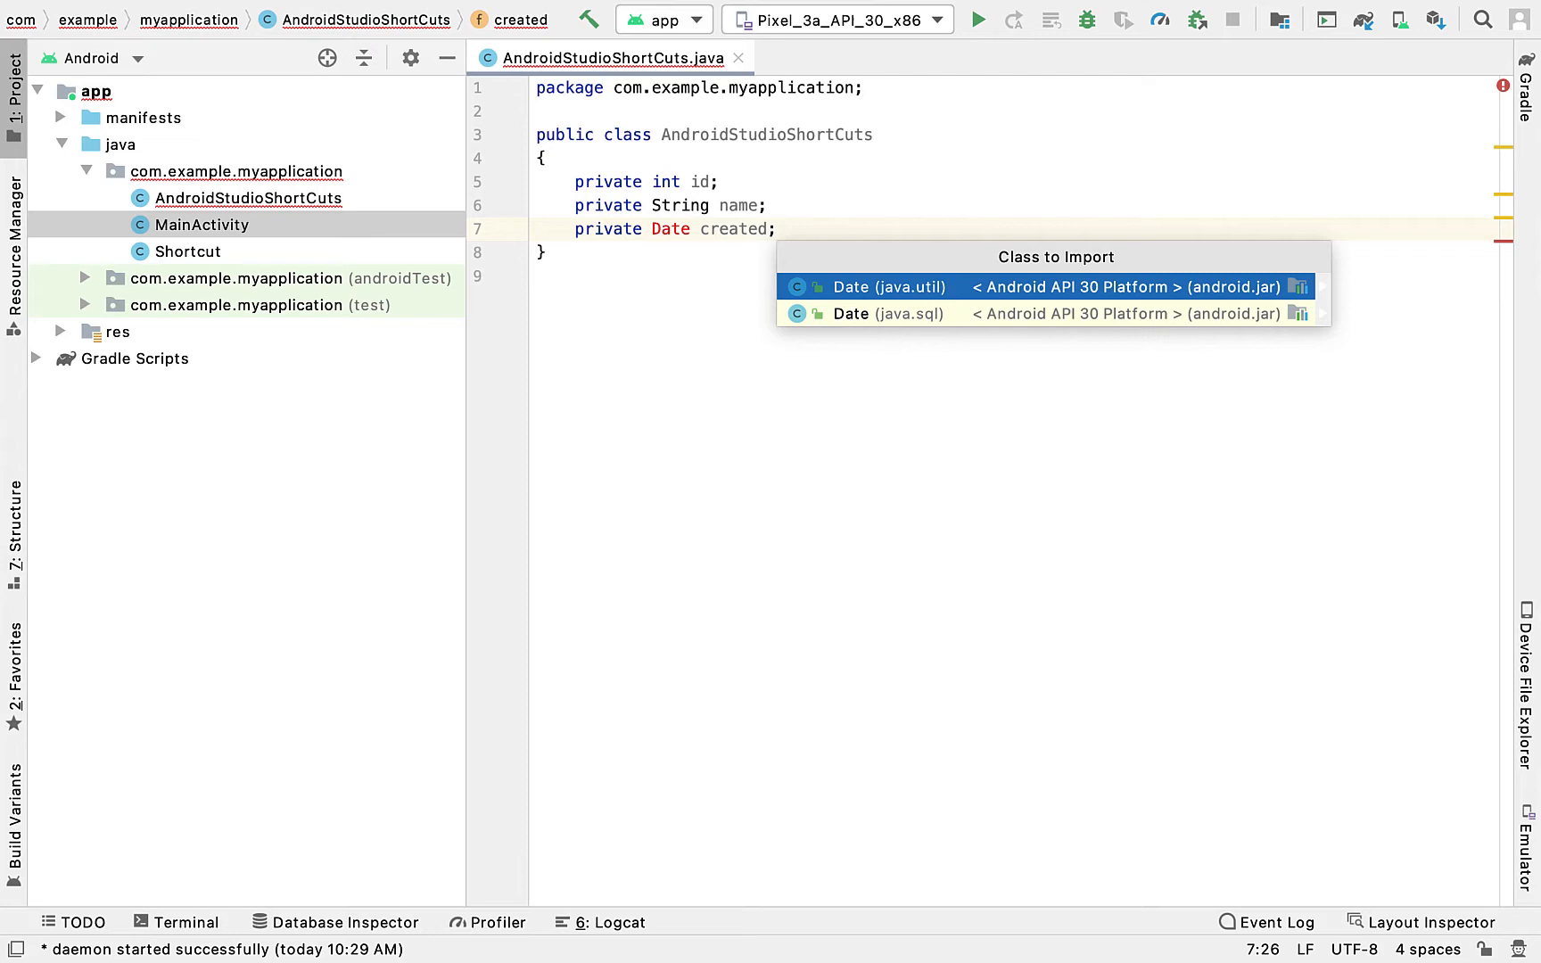
Import java.util.Date for the created field and duplicate the line to add a deleted Date field
click(888, 287)
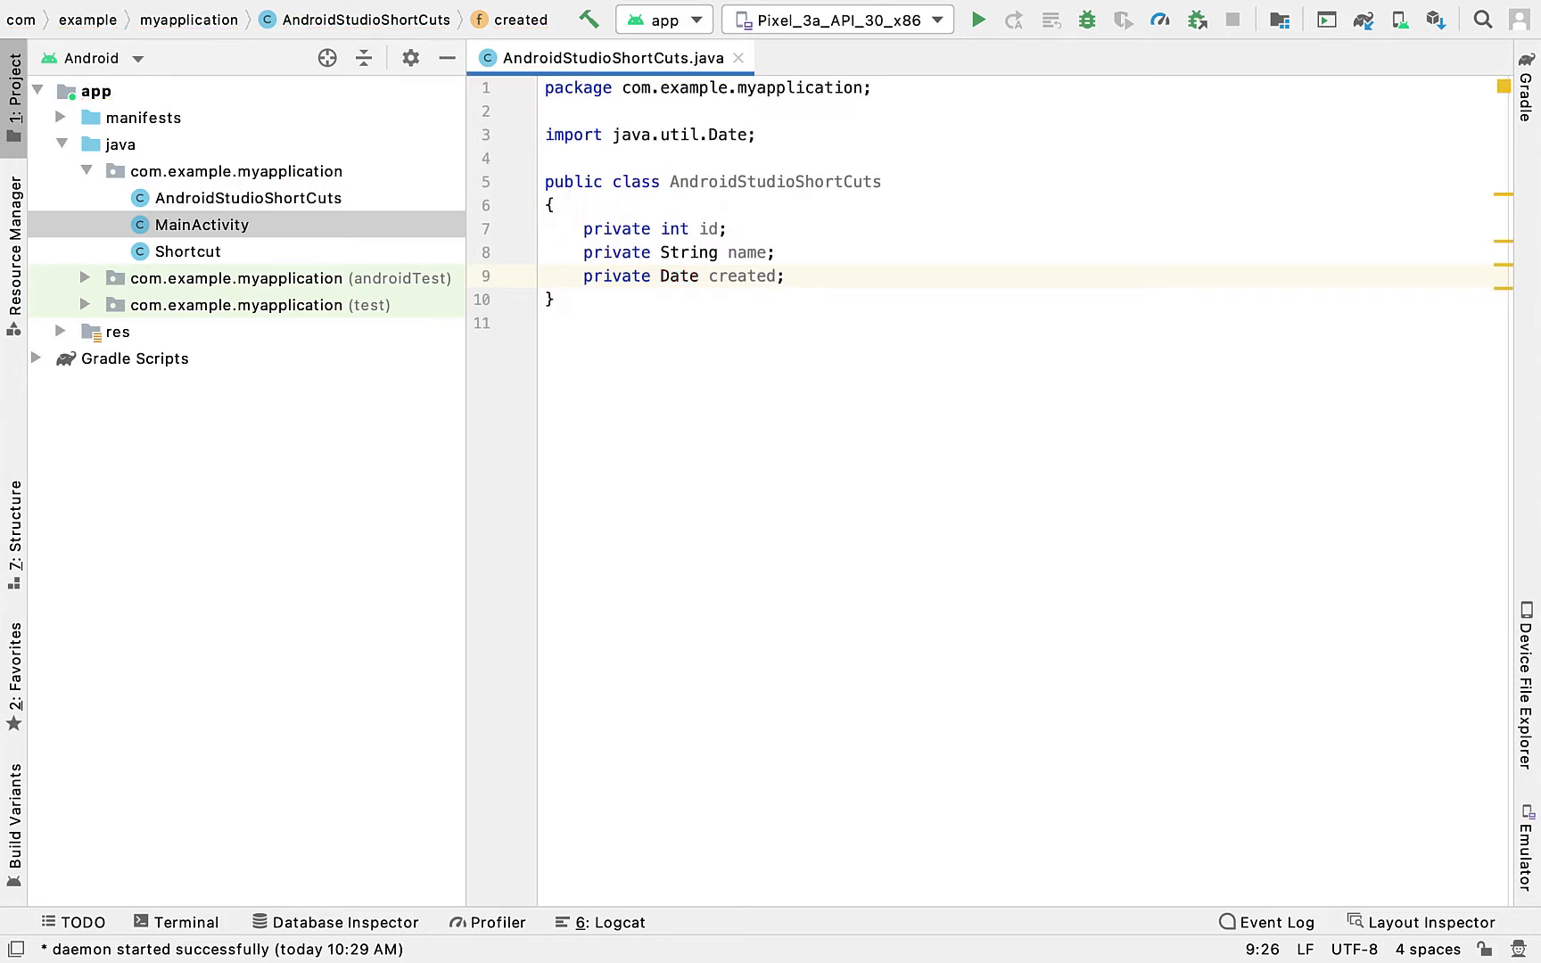
key(Cmd+D)
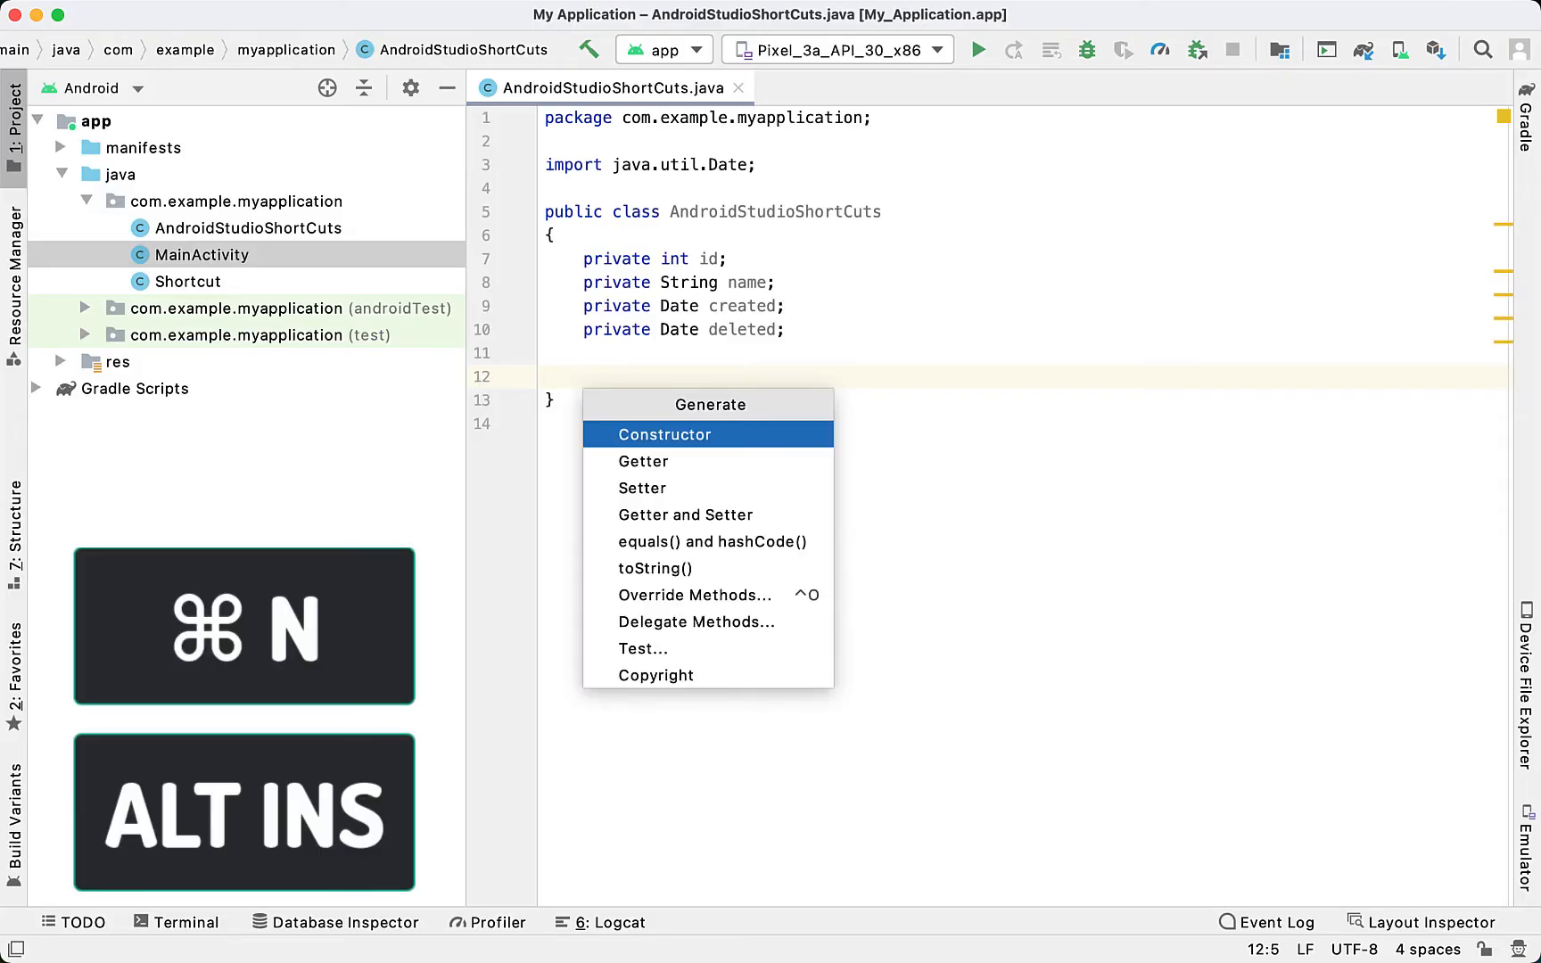
Generate a constructor and getters/setters covering id, name, created and deleted
click(665, 434)
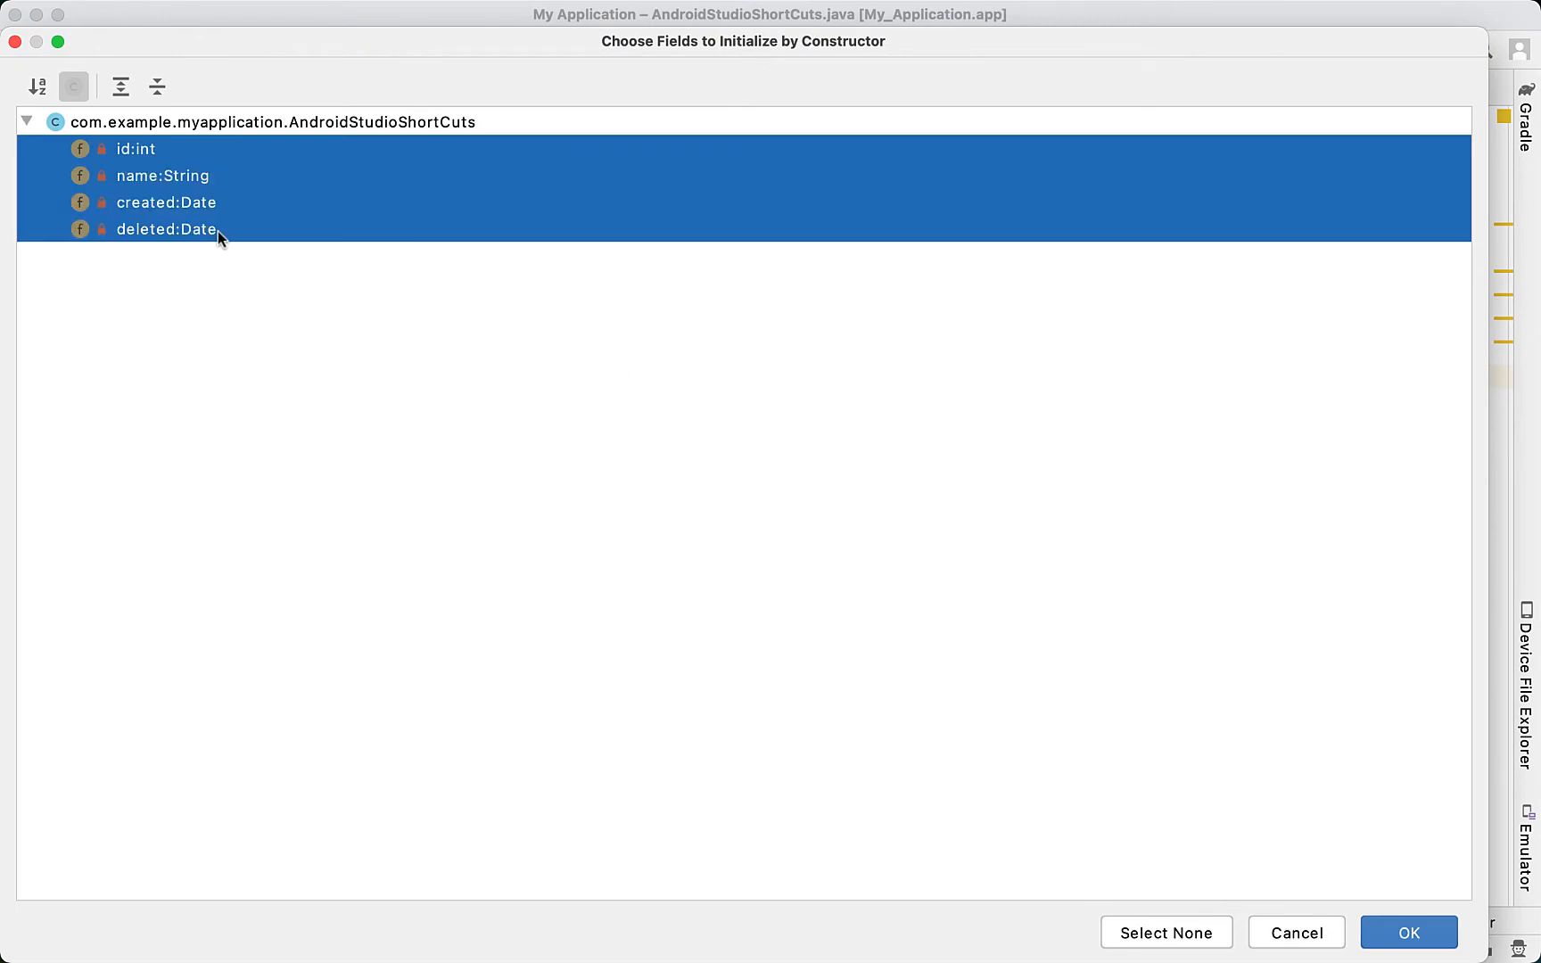
click(1408, 933)
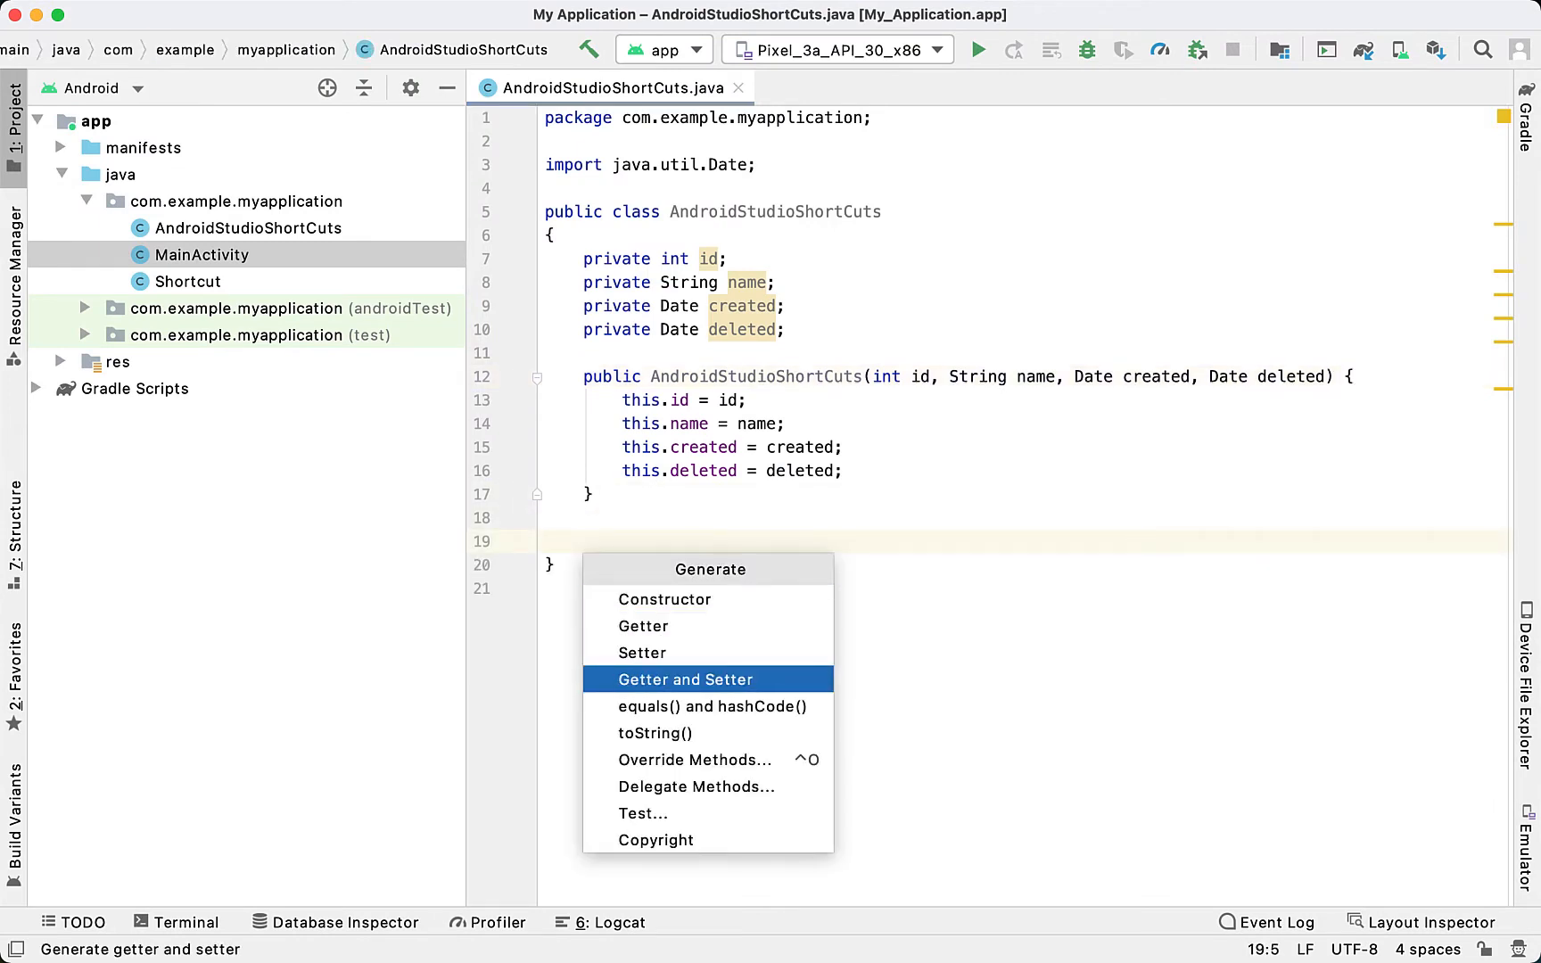
click(686, 680)
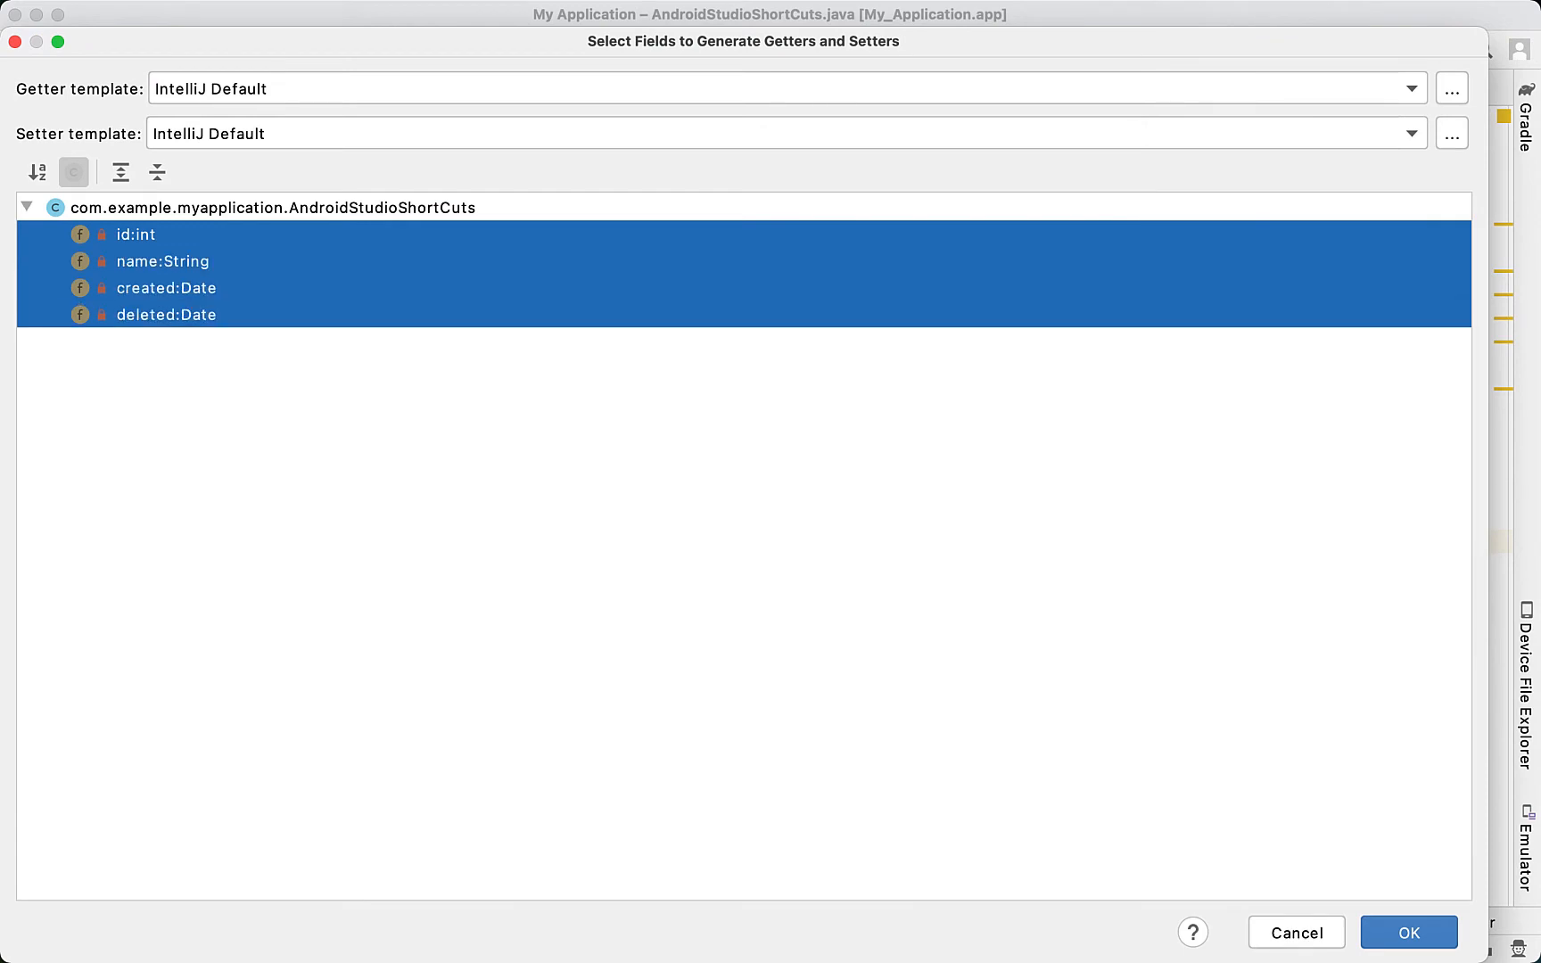
click(1415, 933)
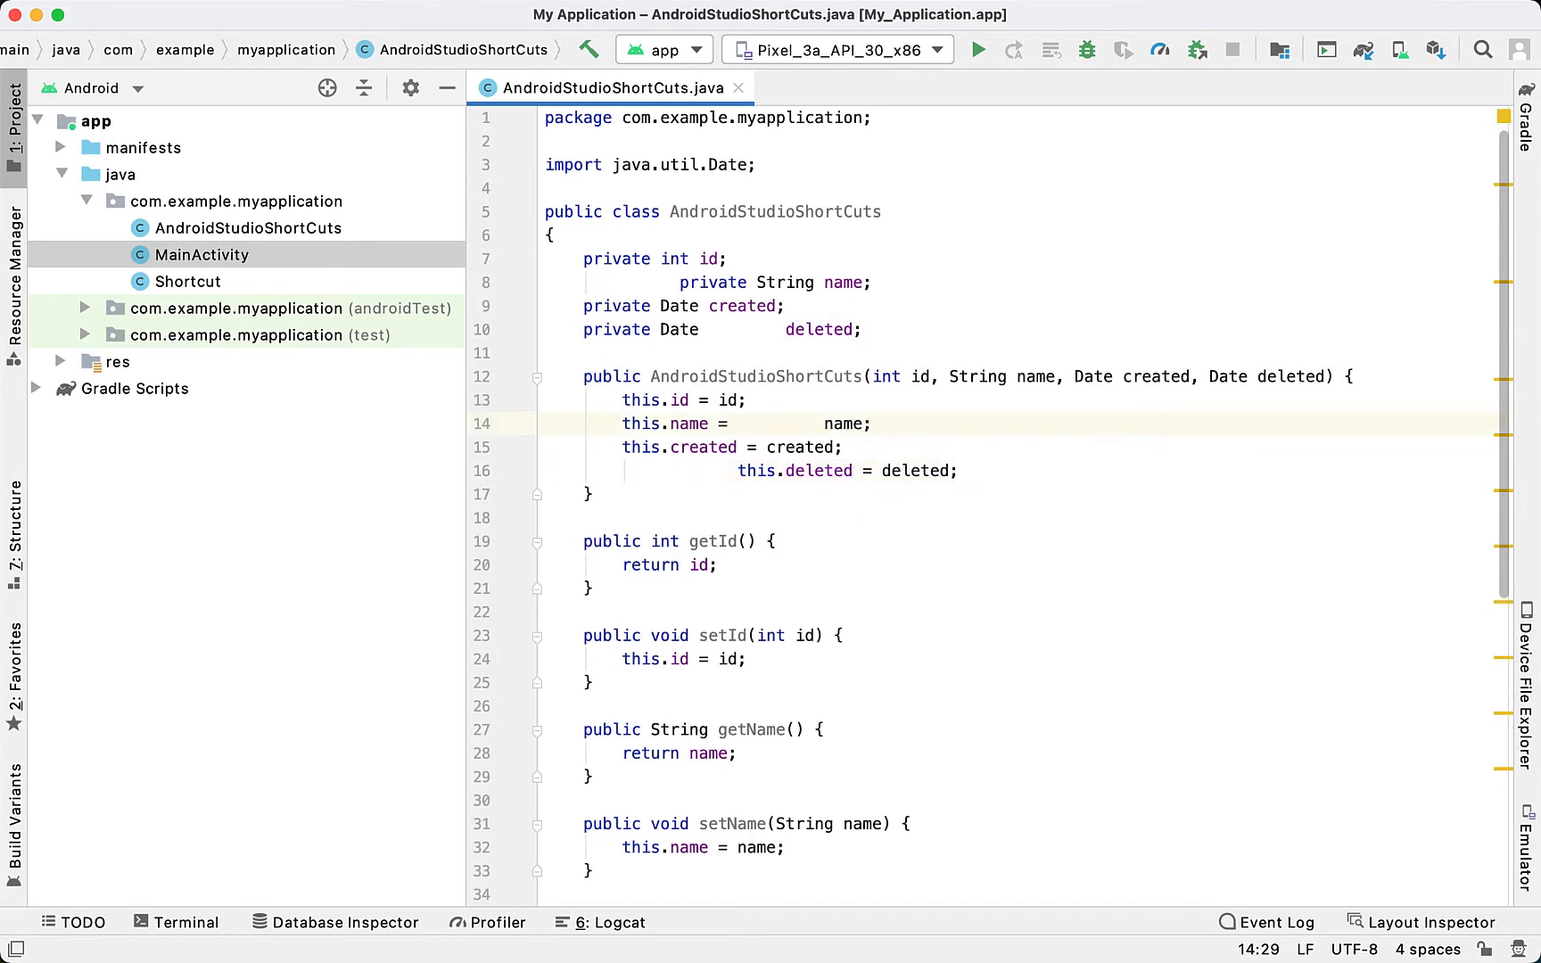
Set Java brace placement to Next line in Code Style and reformat the class
key(Cmd+Alt+L)
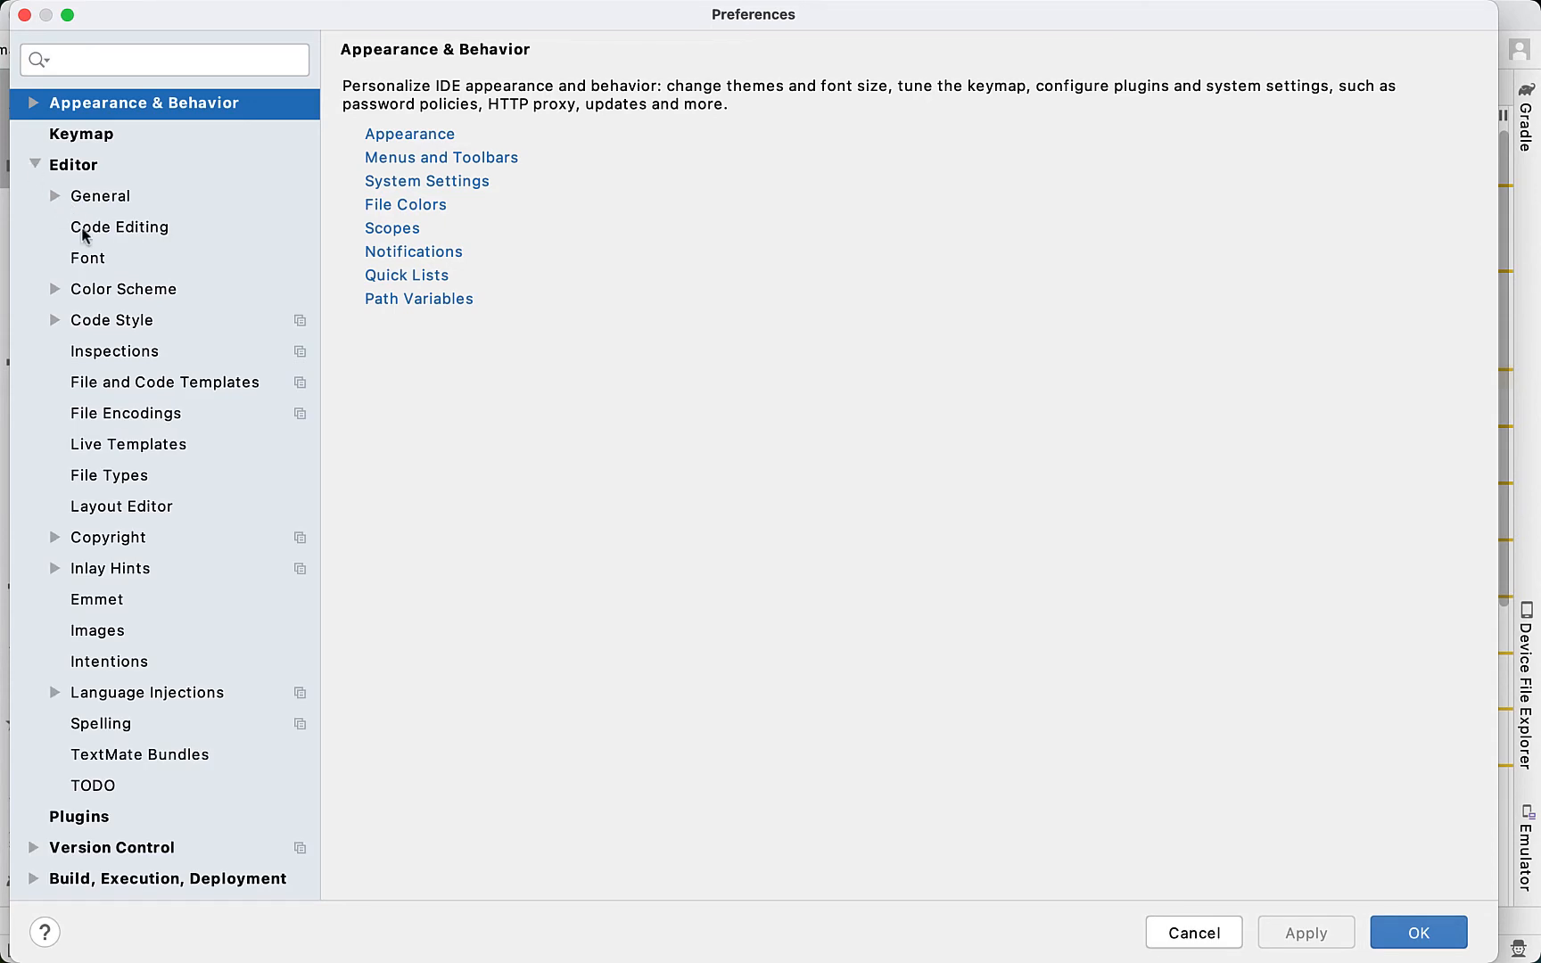
click(111, 319)
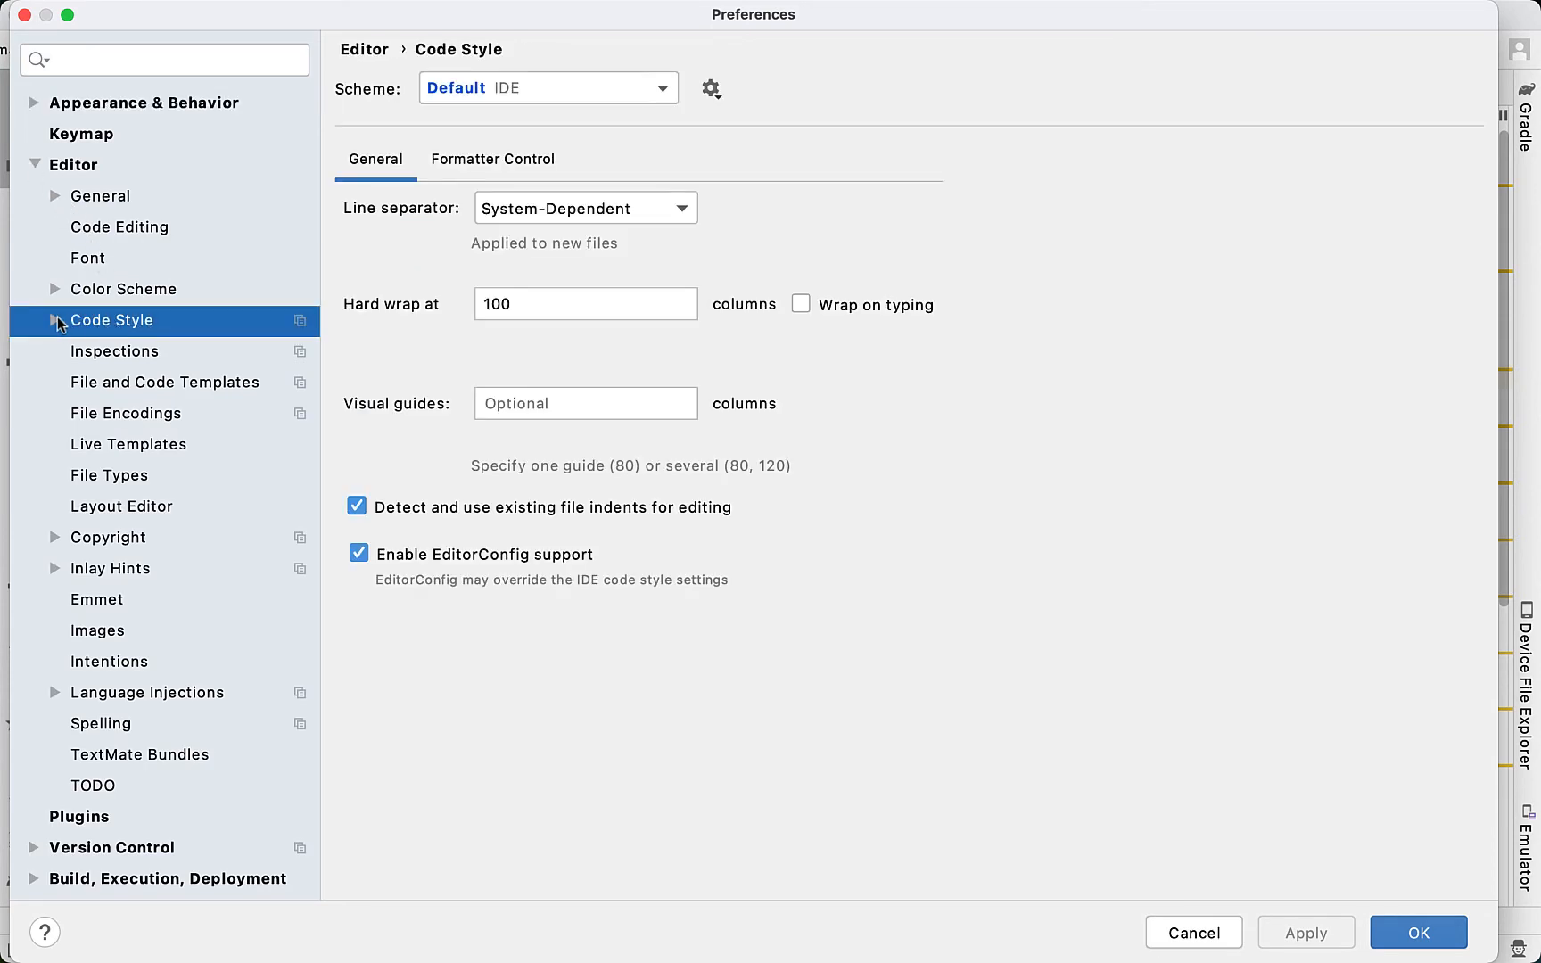
click(59, 320)
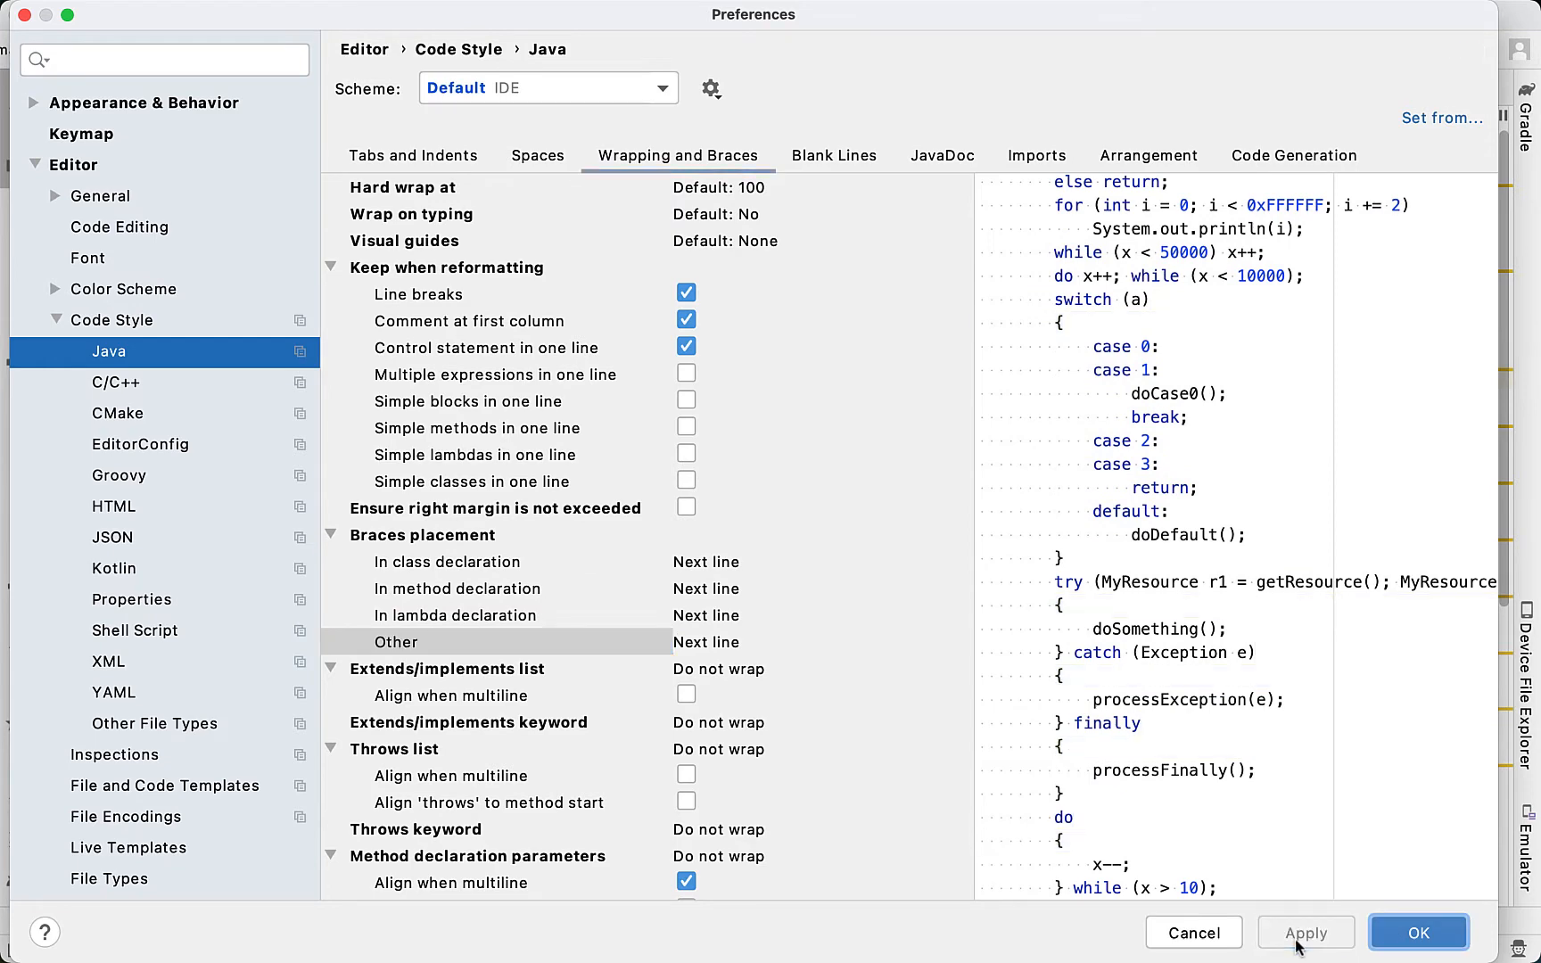
click(1418, 933)
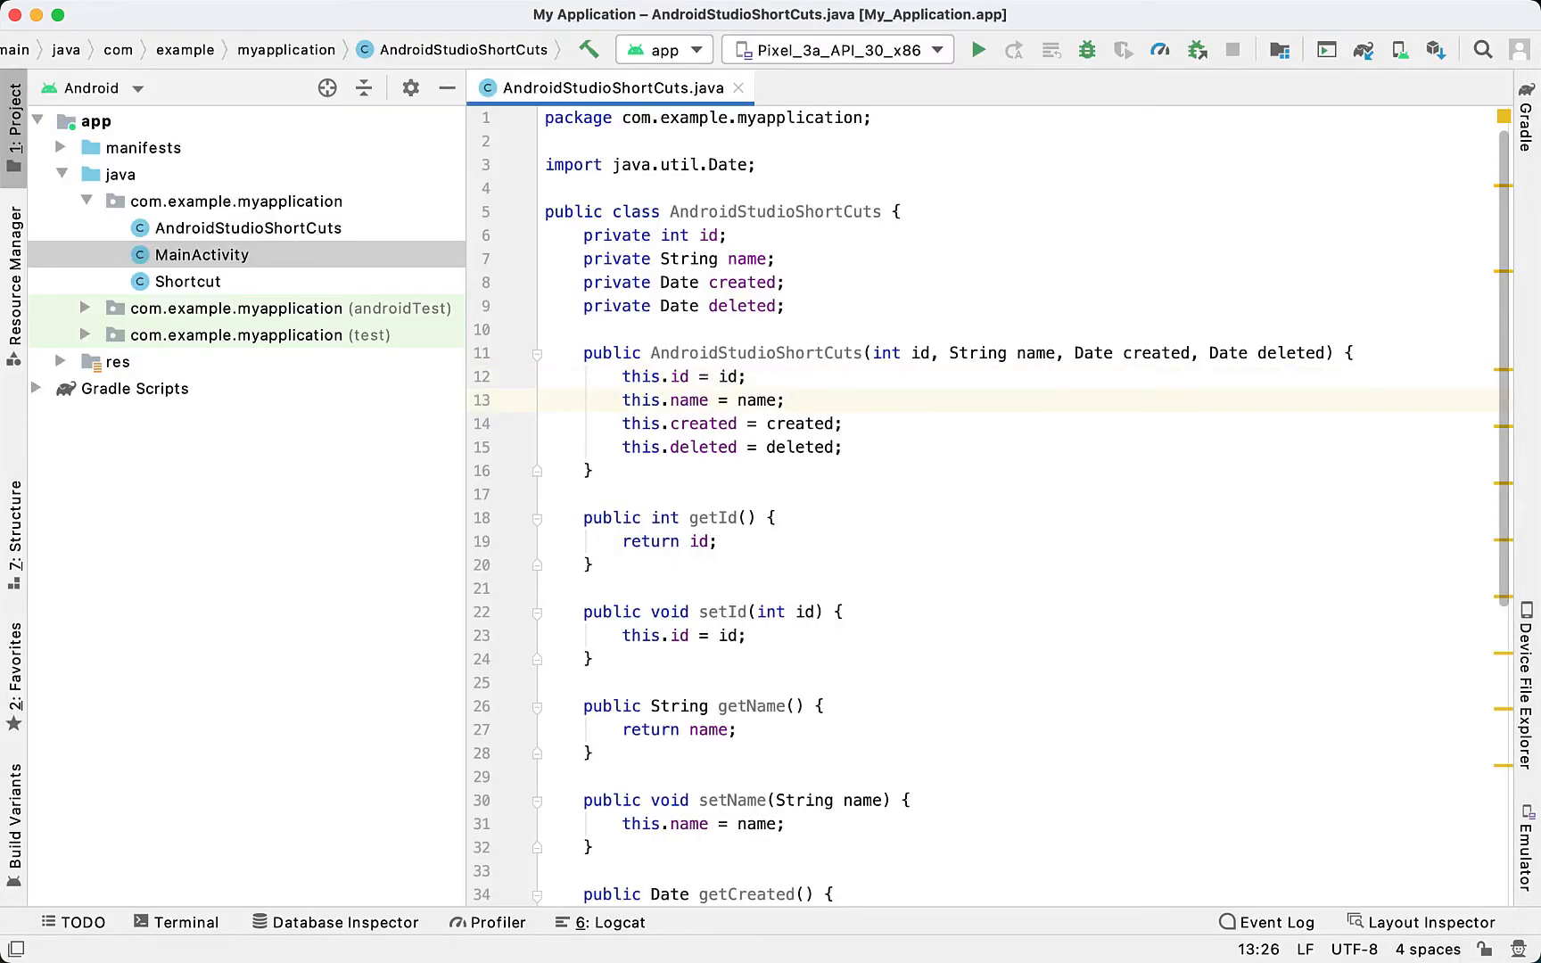
key(Cmd+Alt+L)
text(p)
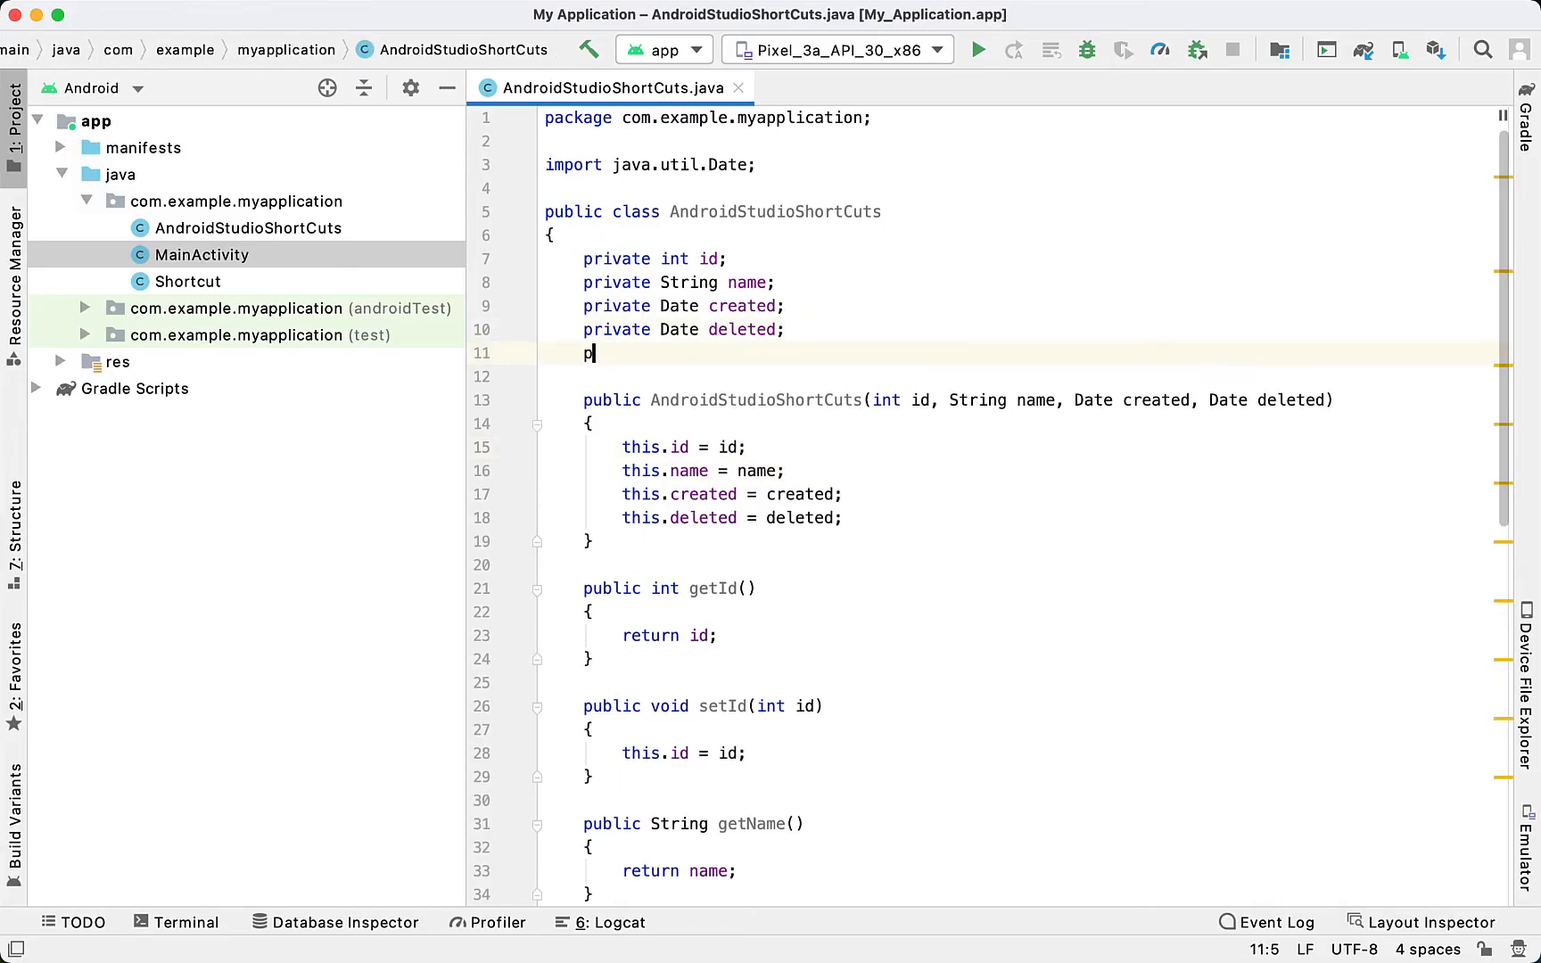
Type a trial 'private Time time;' field, then begin typing 'private Arra'
text(rivate Time time;)
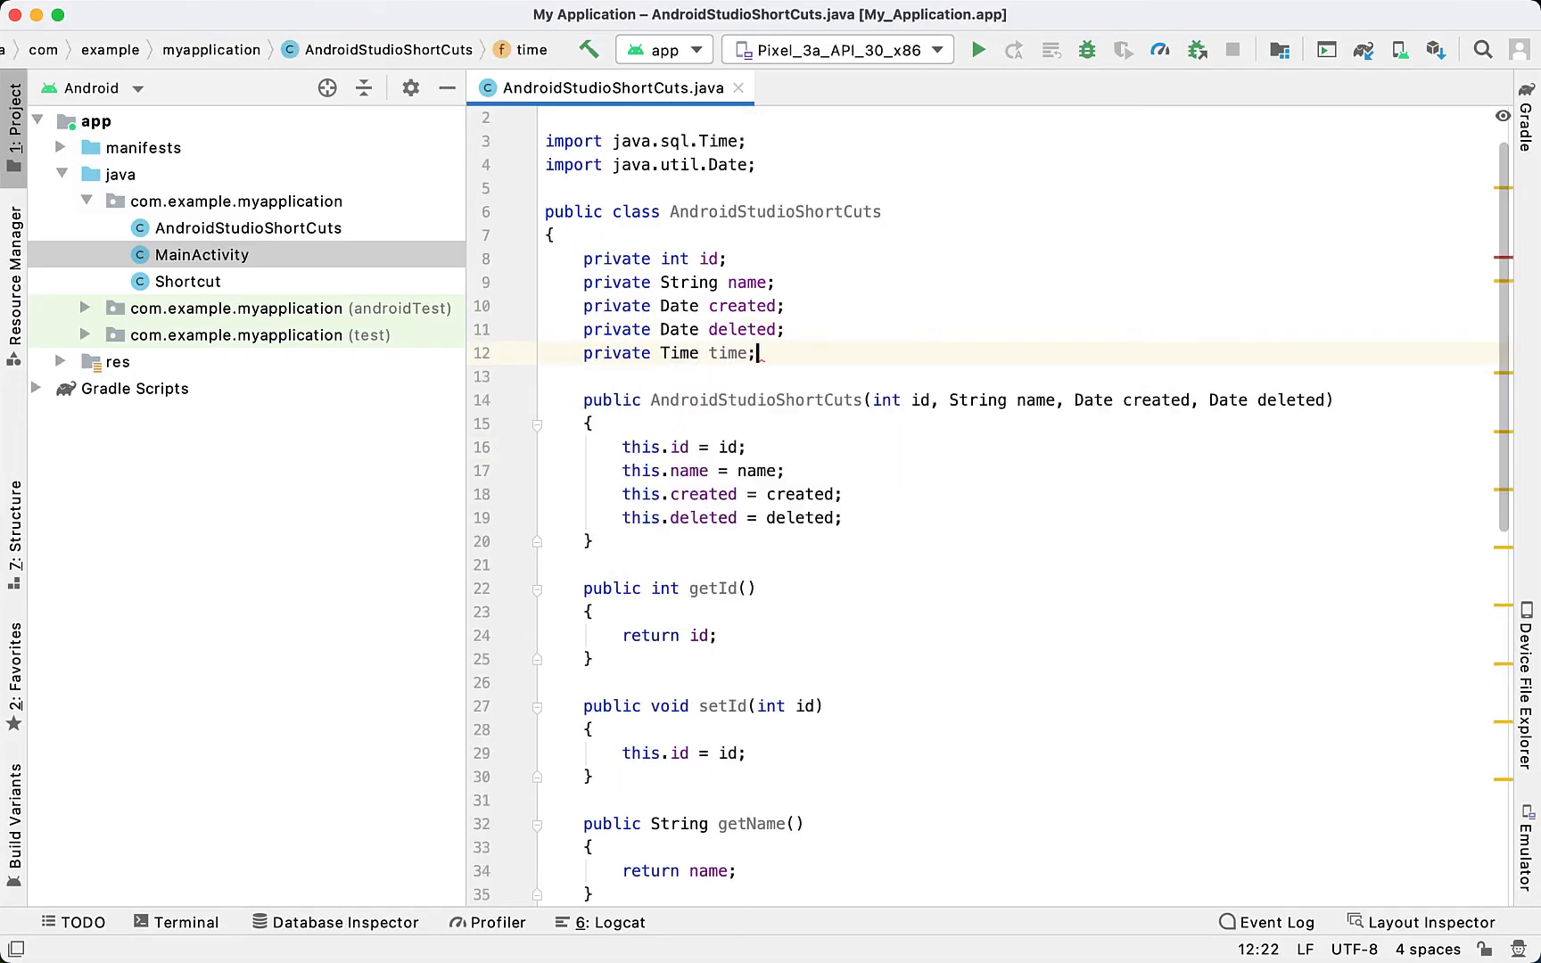
text(private Arra)
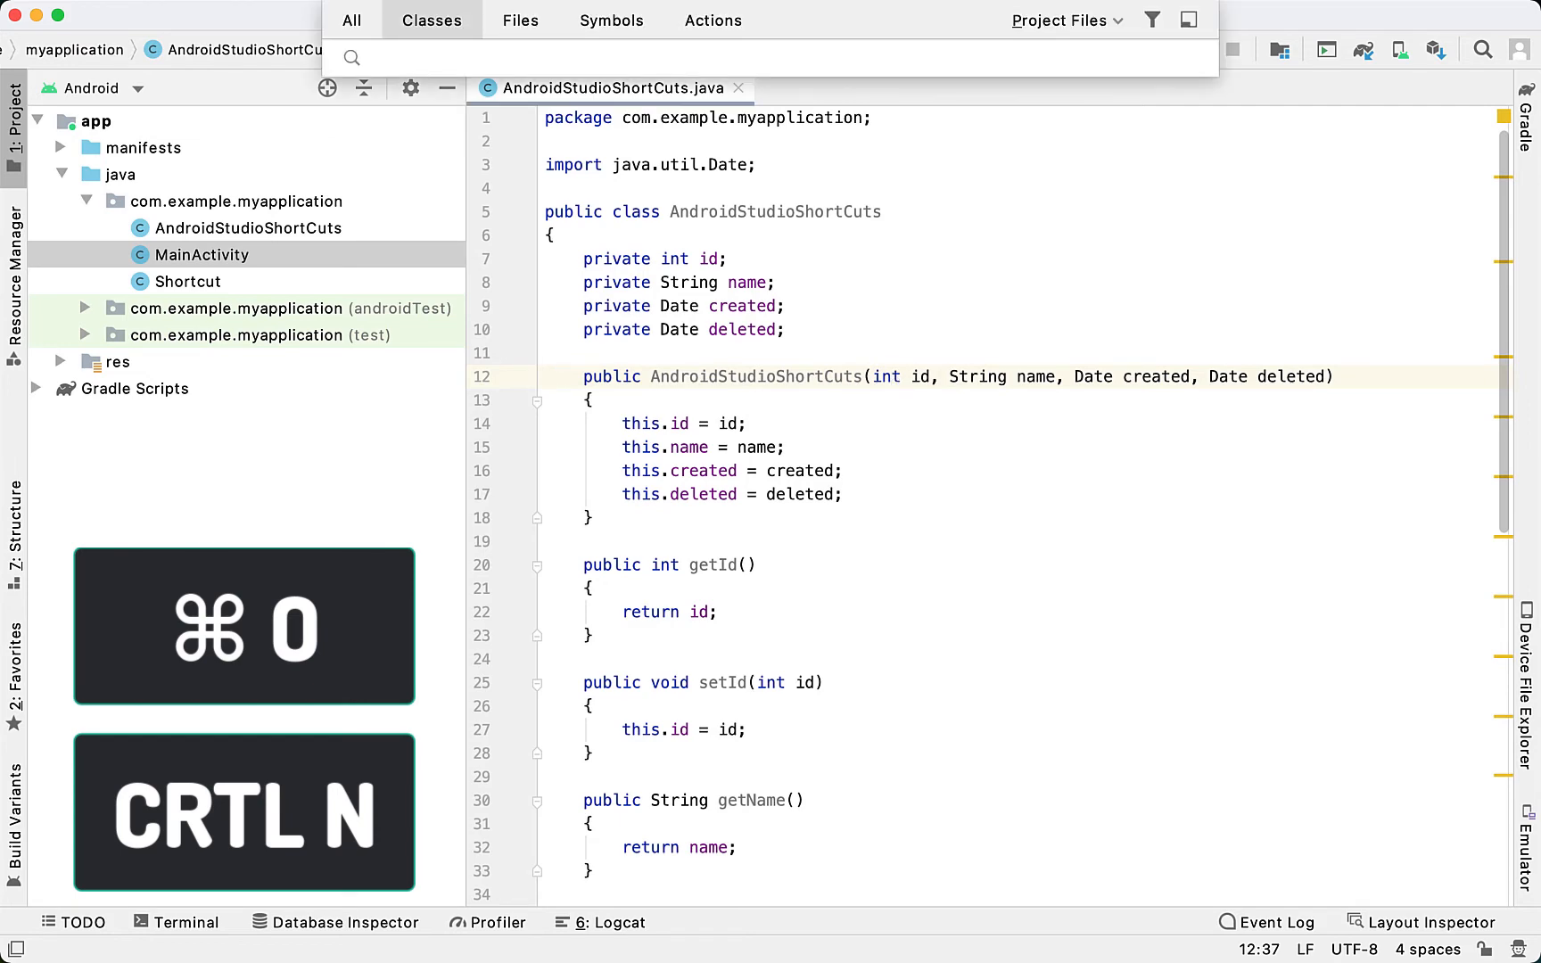
Open MainActivity by searching 'Ma' and add two blank lines after setContentView
text(Ma)
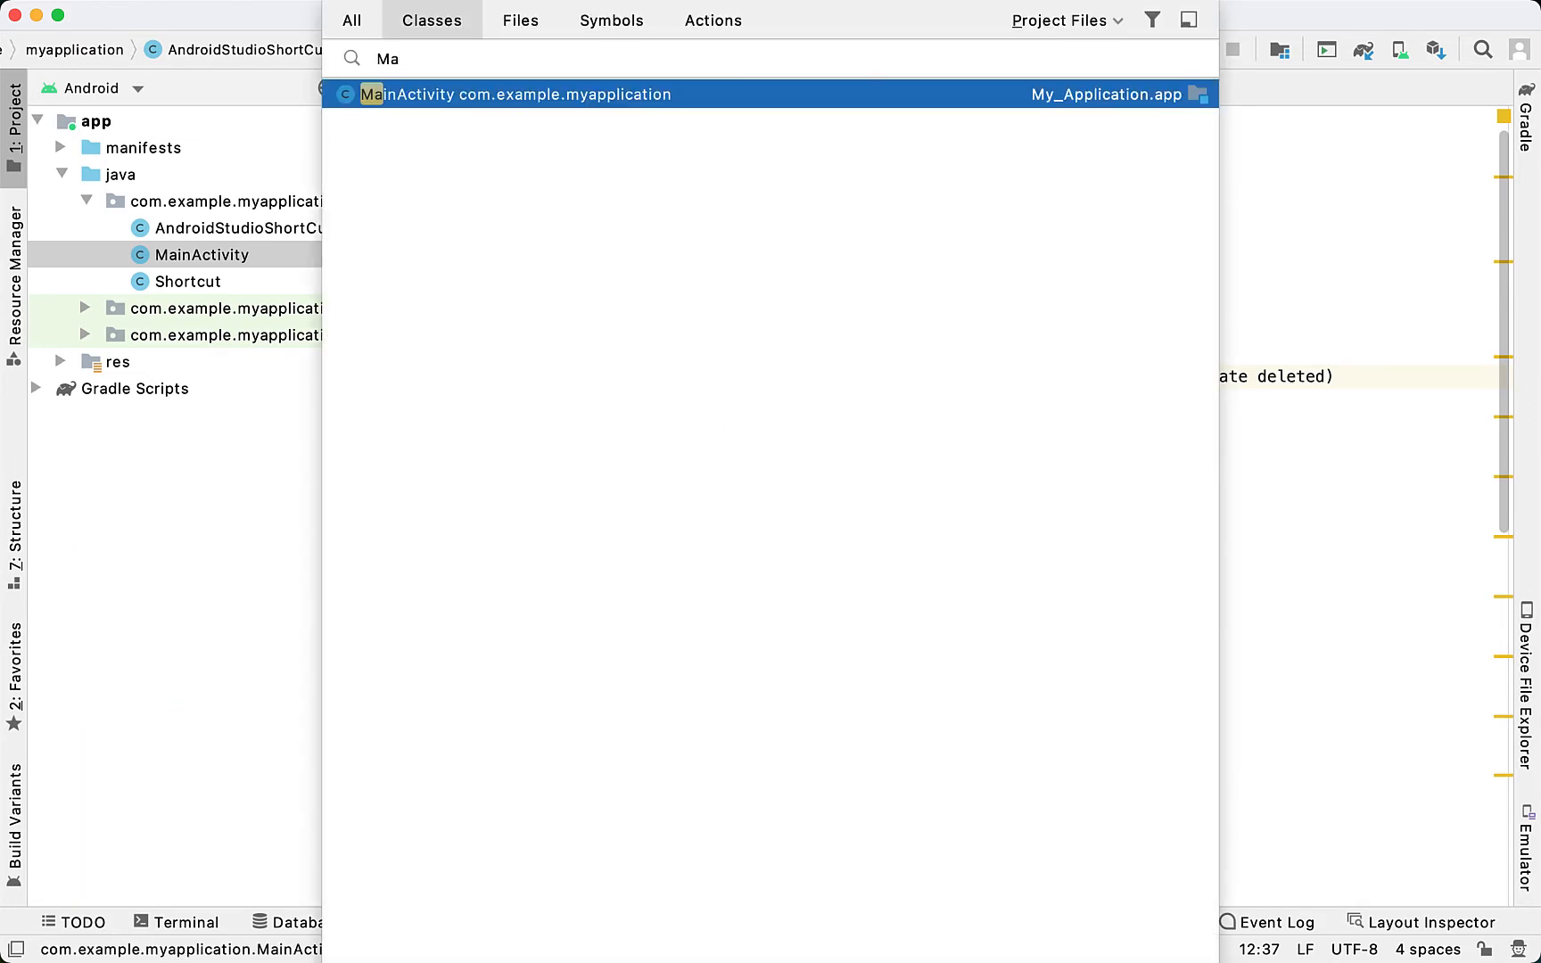
click(505, 94)
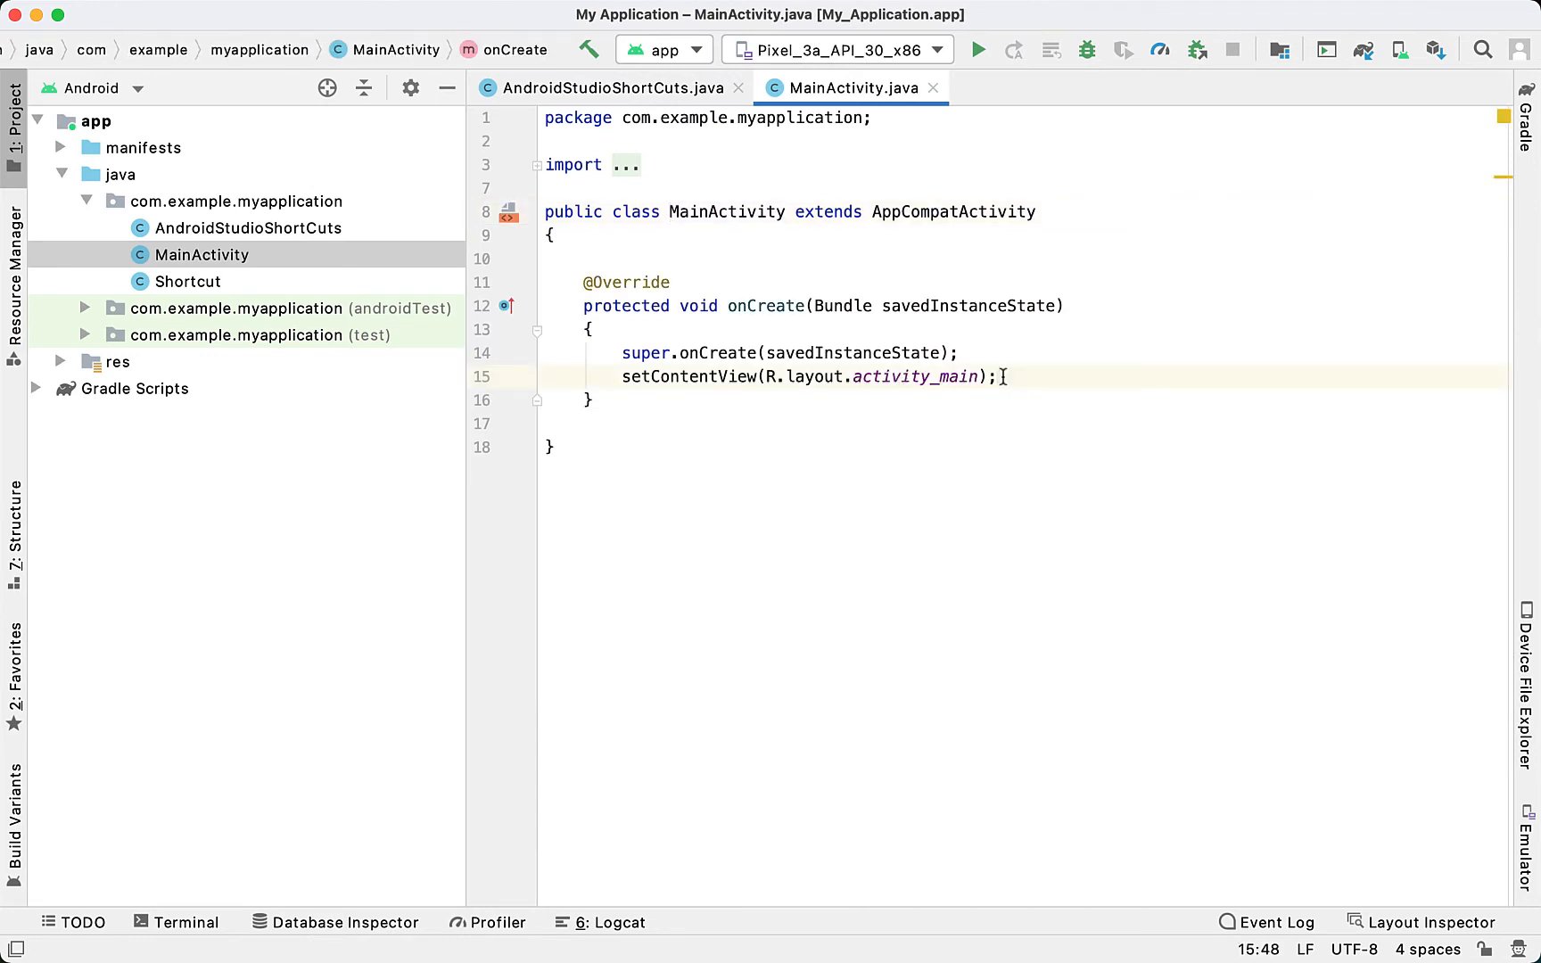
key(Enter)
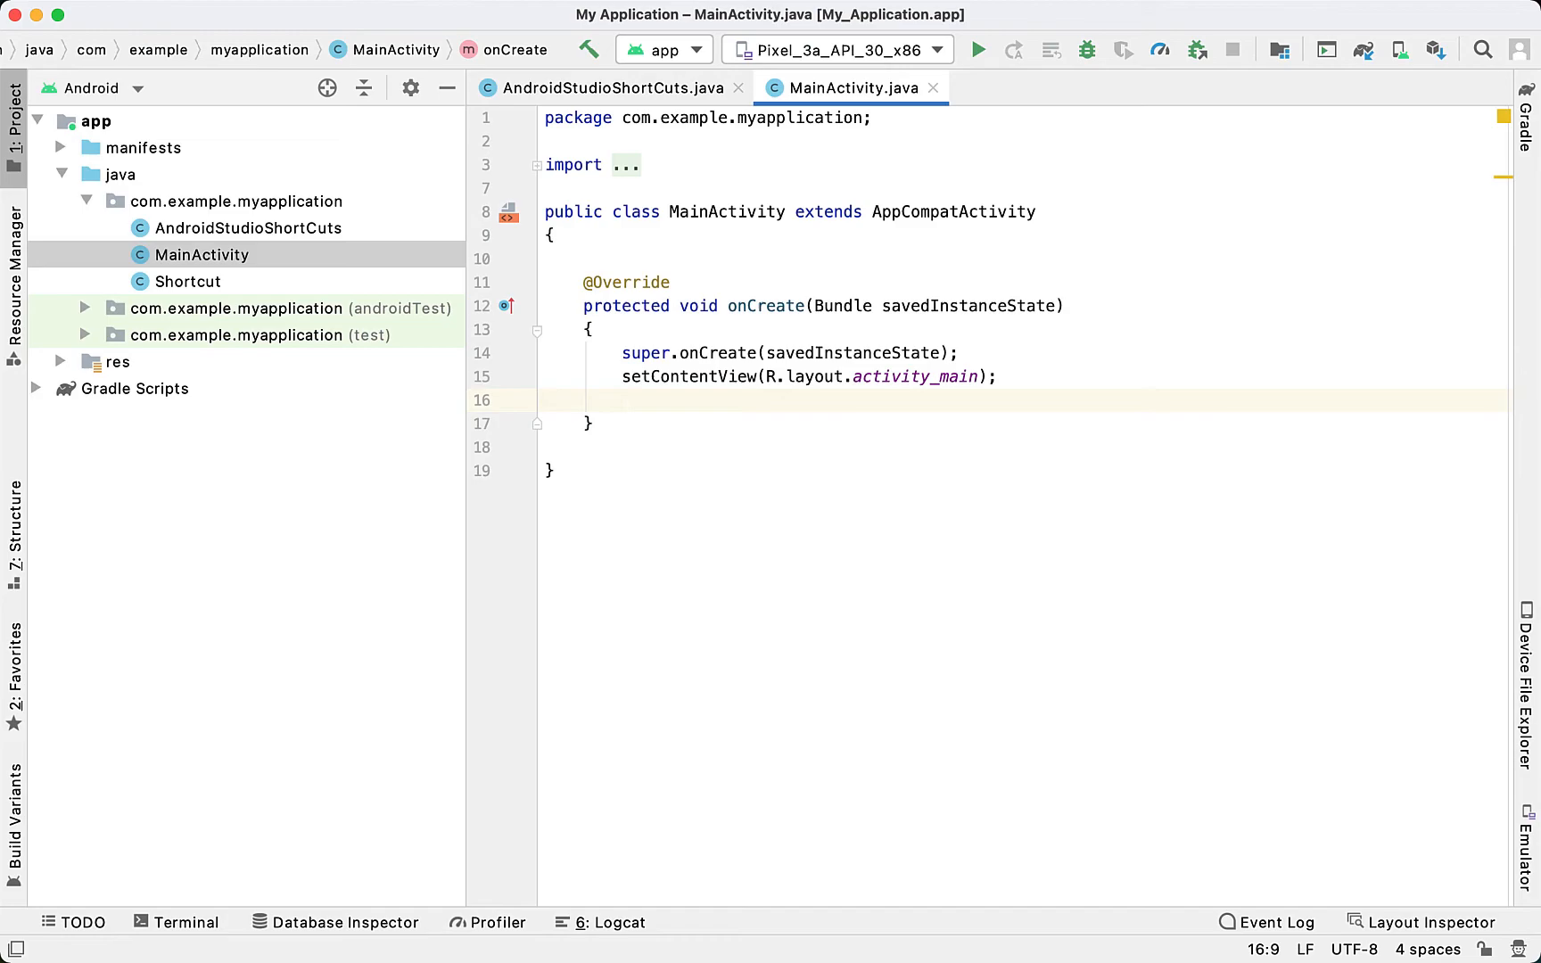
key(Enter)
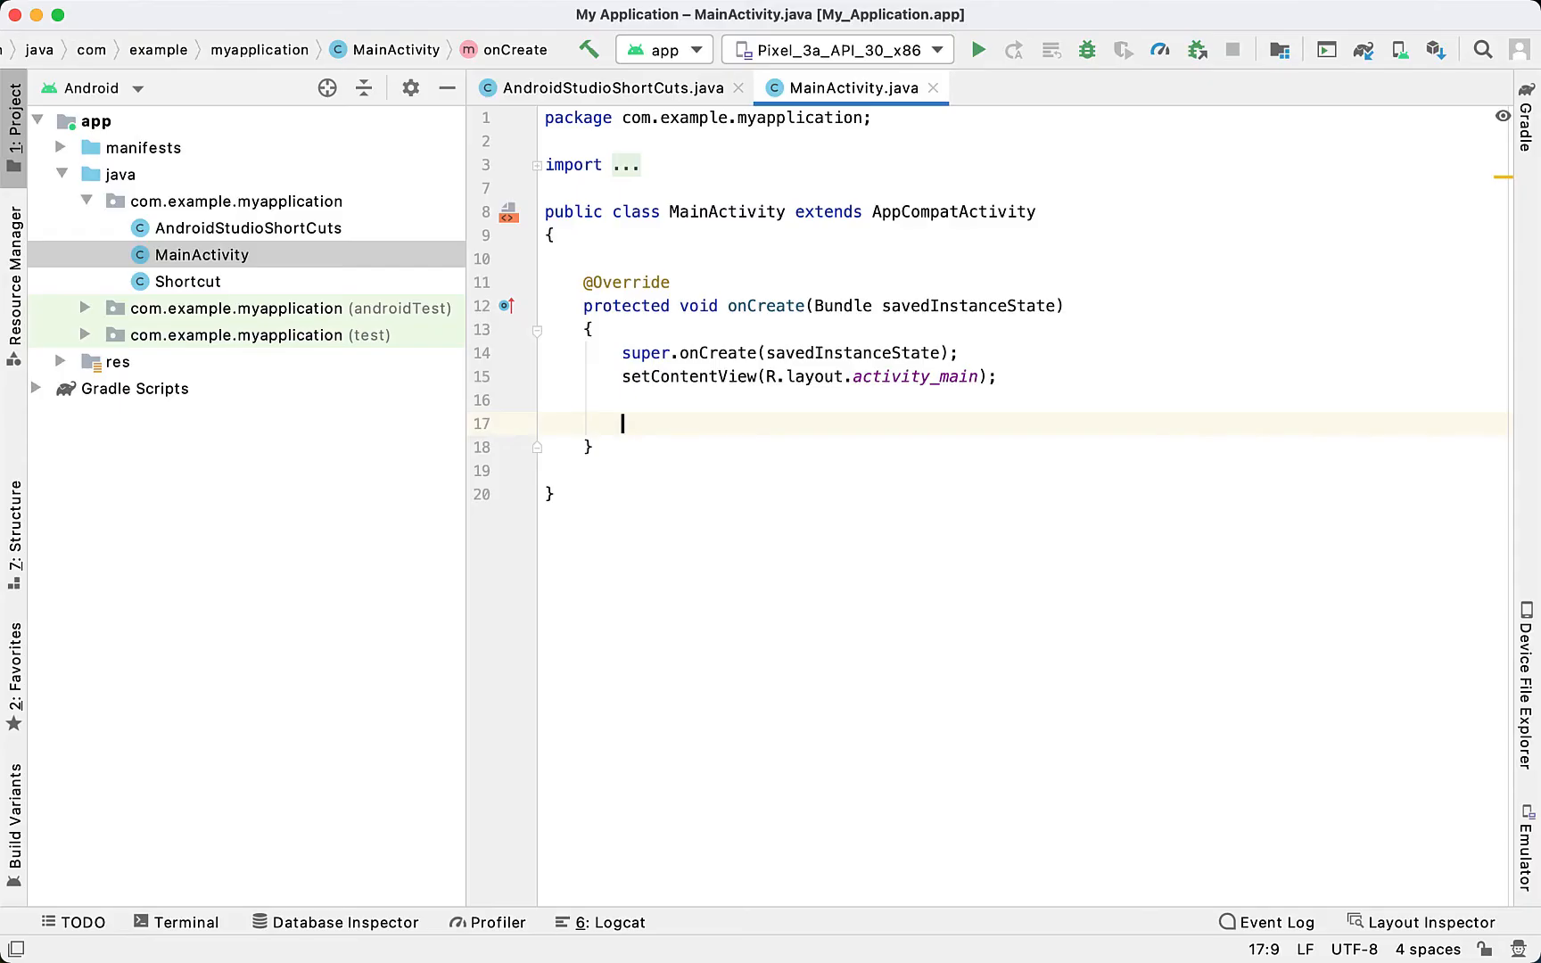
Create 'assc' as new AndroidStudioShortCuts(0, "CMD N", new Date(), null) and jump to its constructor
text(AndroidStudioShortCuts assc =)
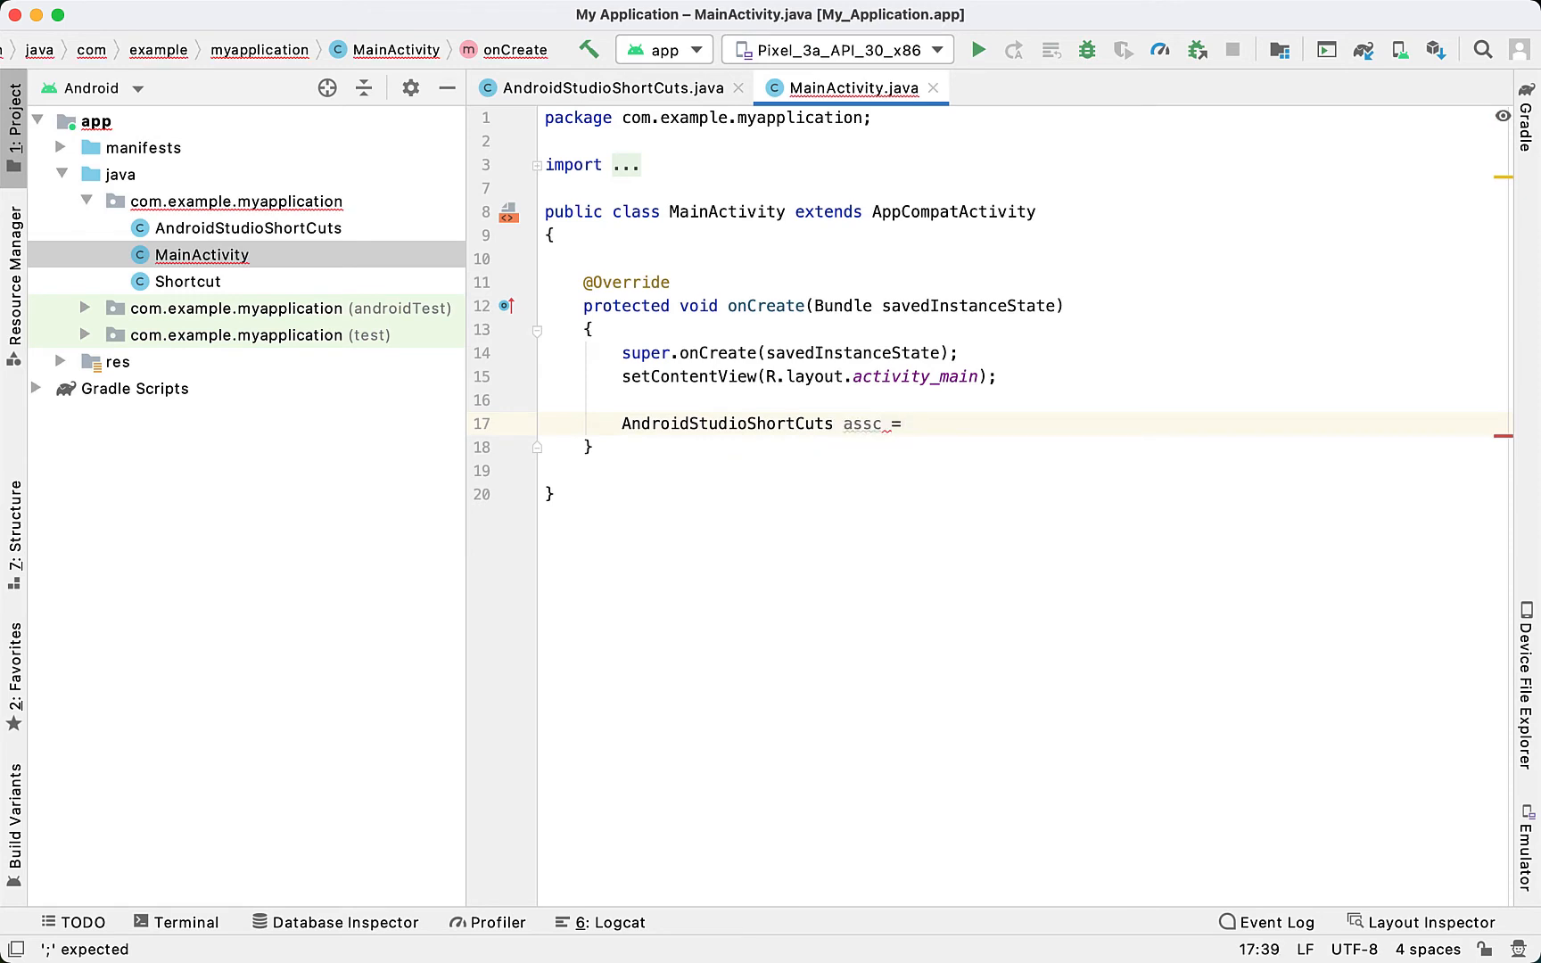
text(new AndroidStudioShortCuts(0,)
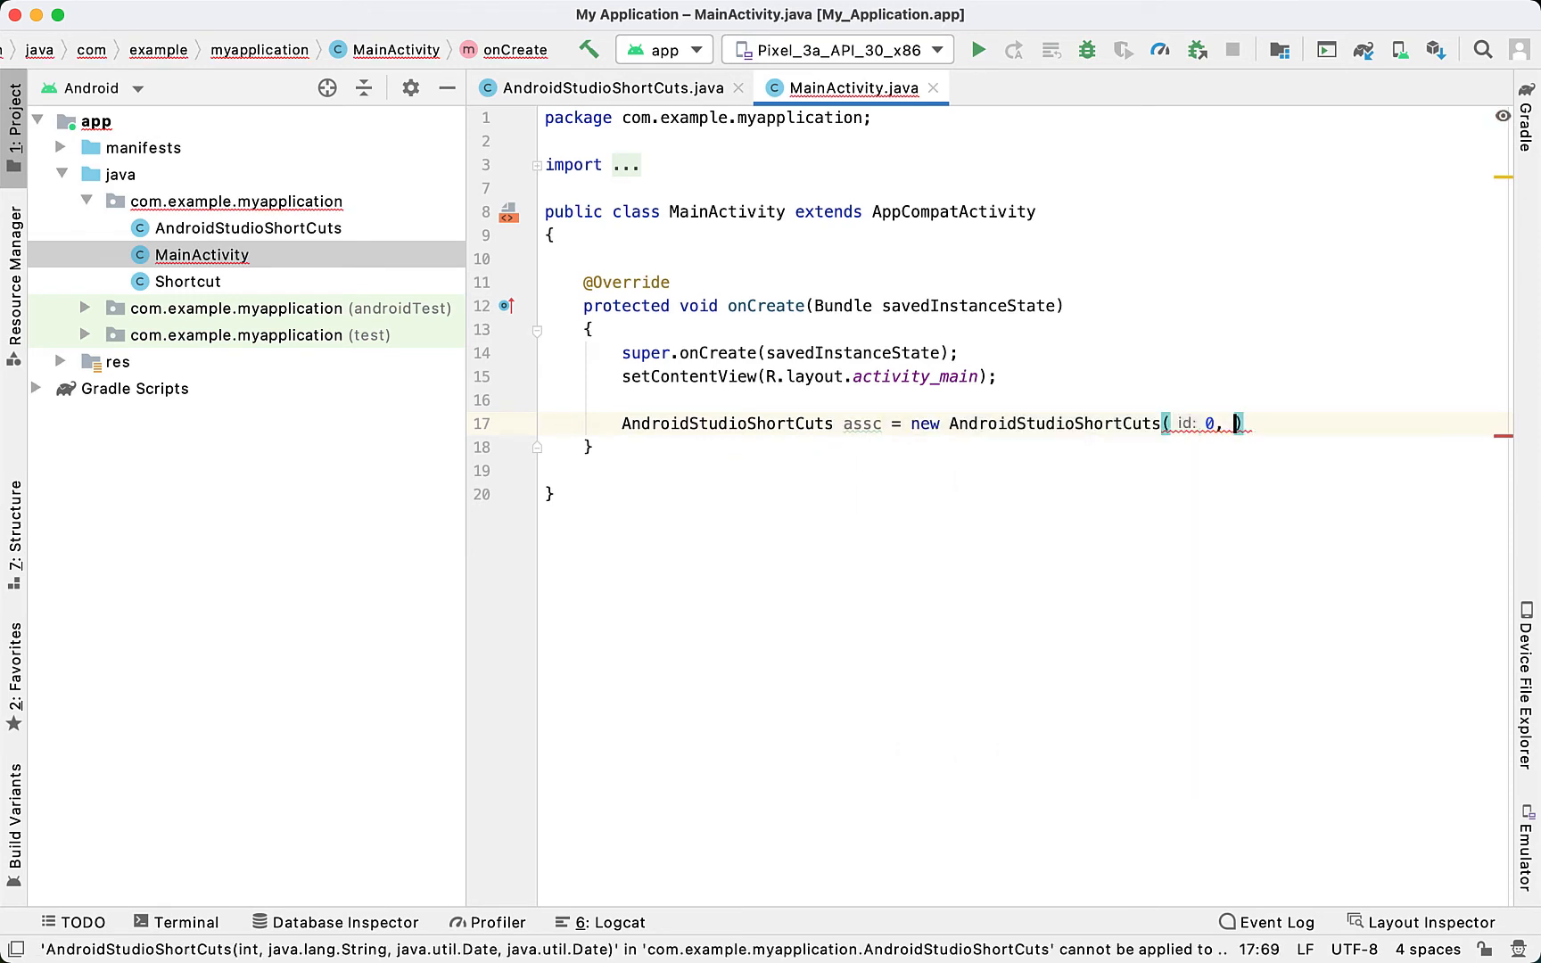
text(name: "CMD N", new Date()
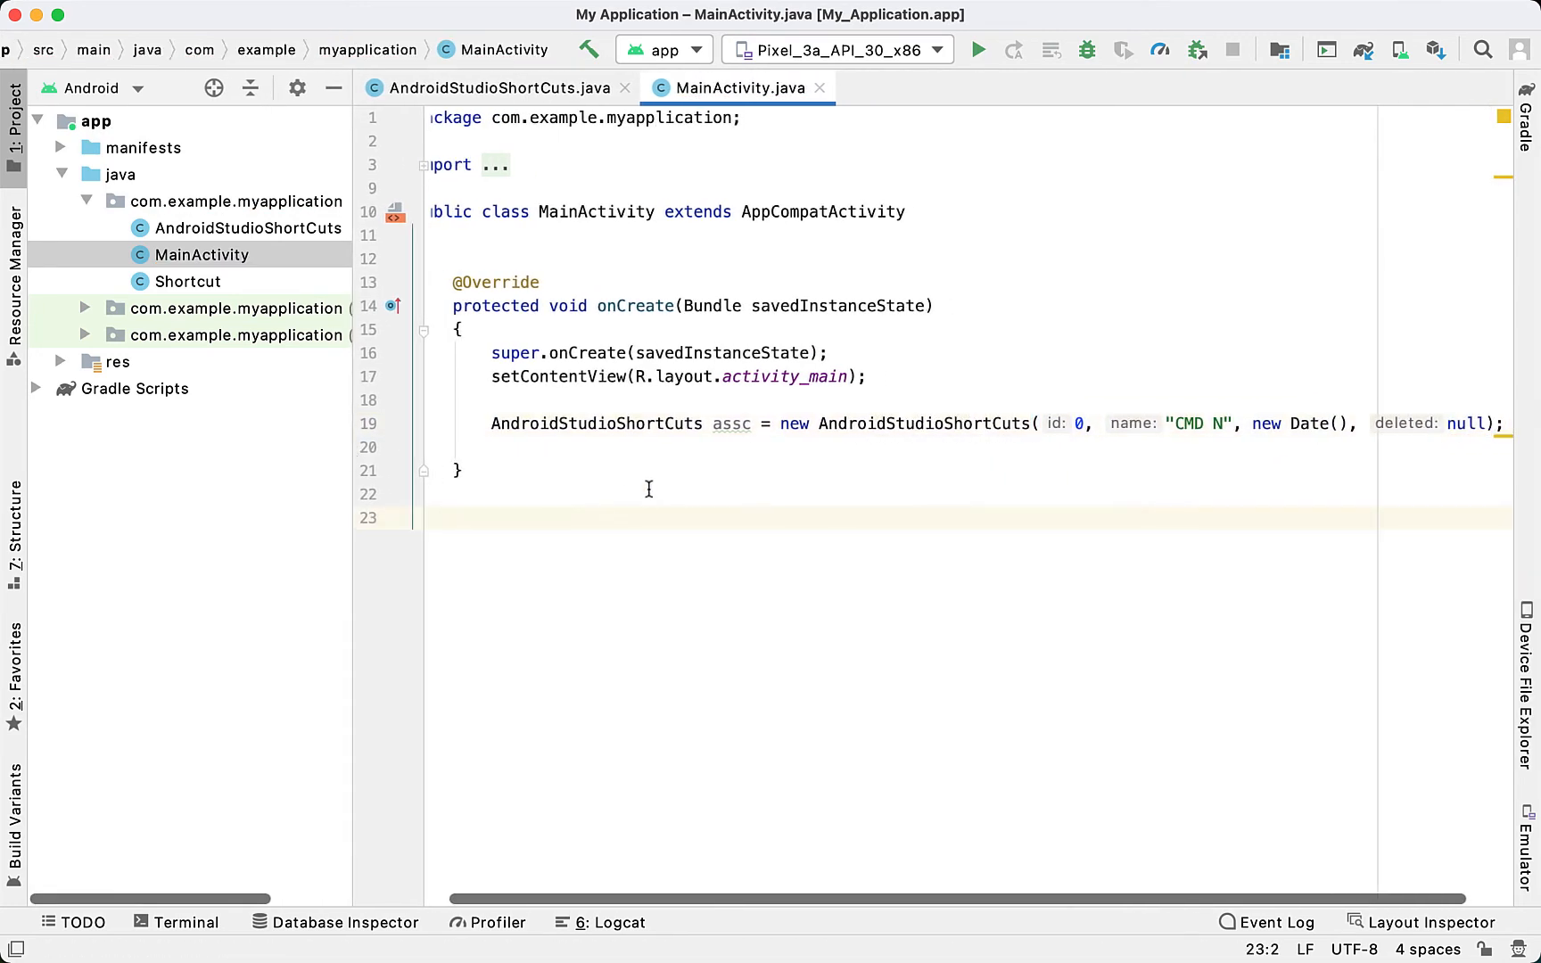
click(458, 470)
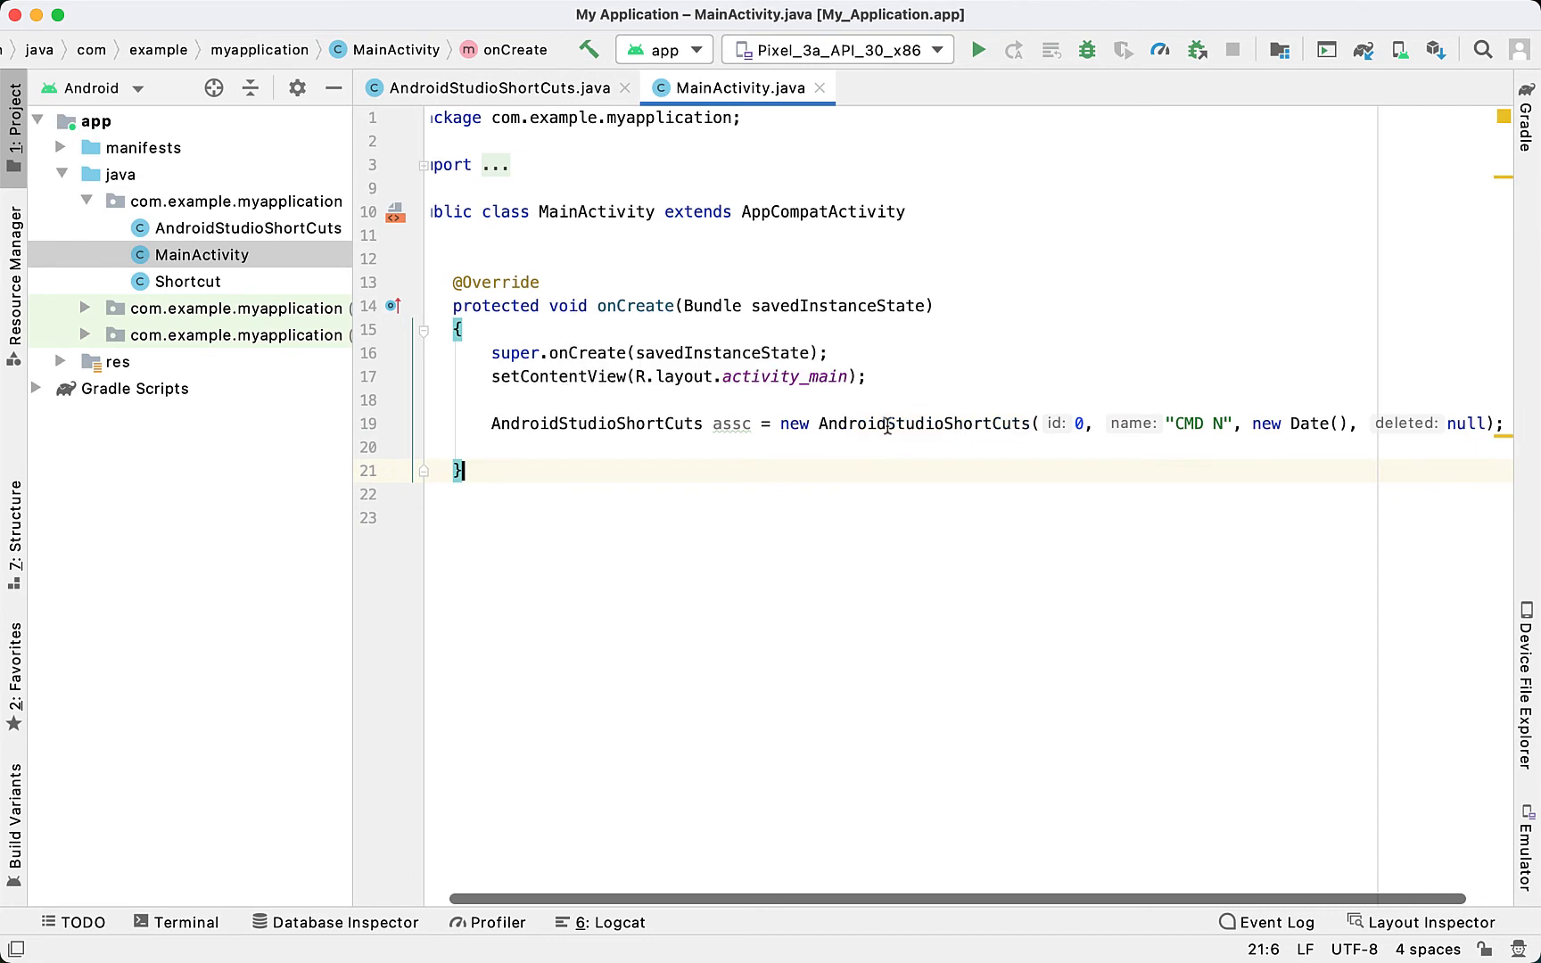
mouse_move(888, 424)
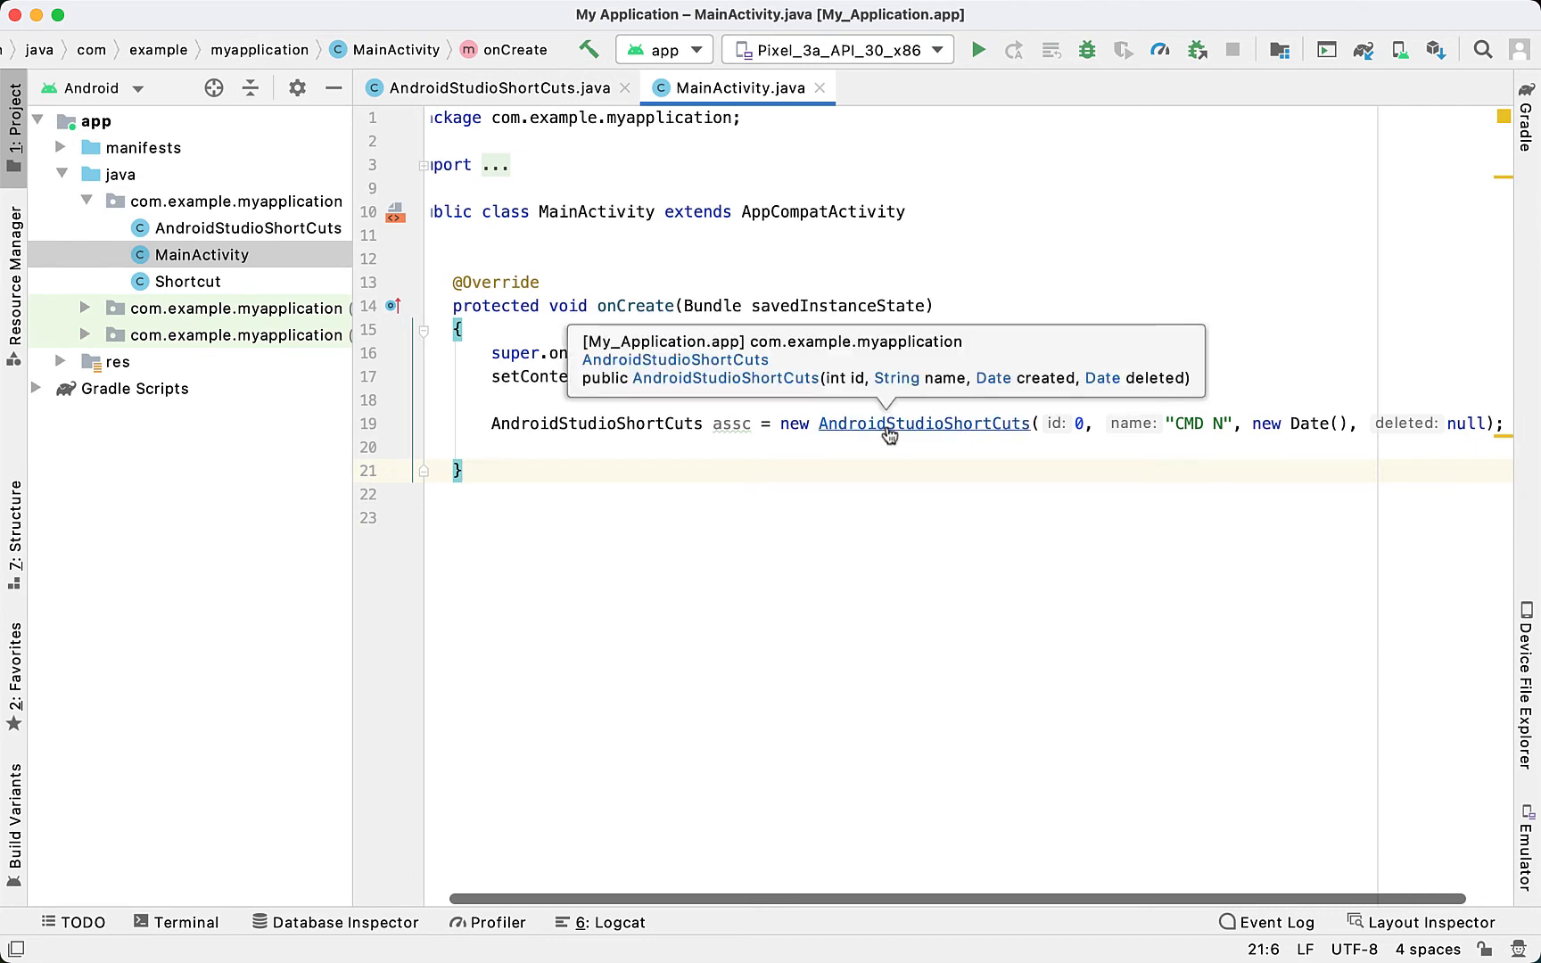
click(923, 424)
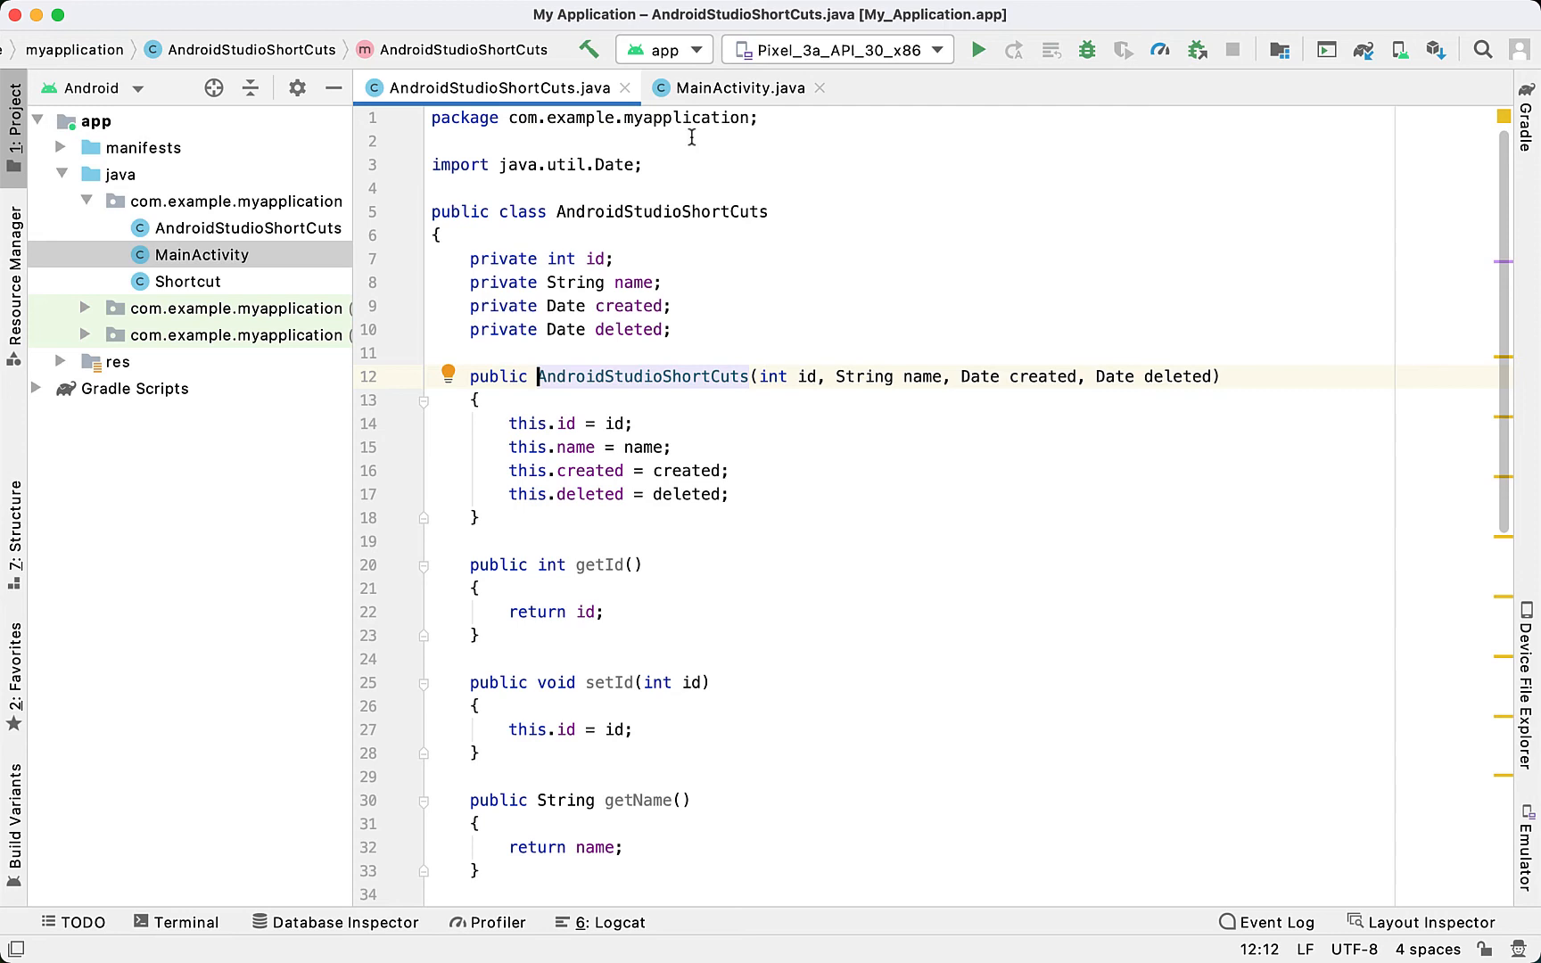
mouse_move(716, 101)
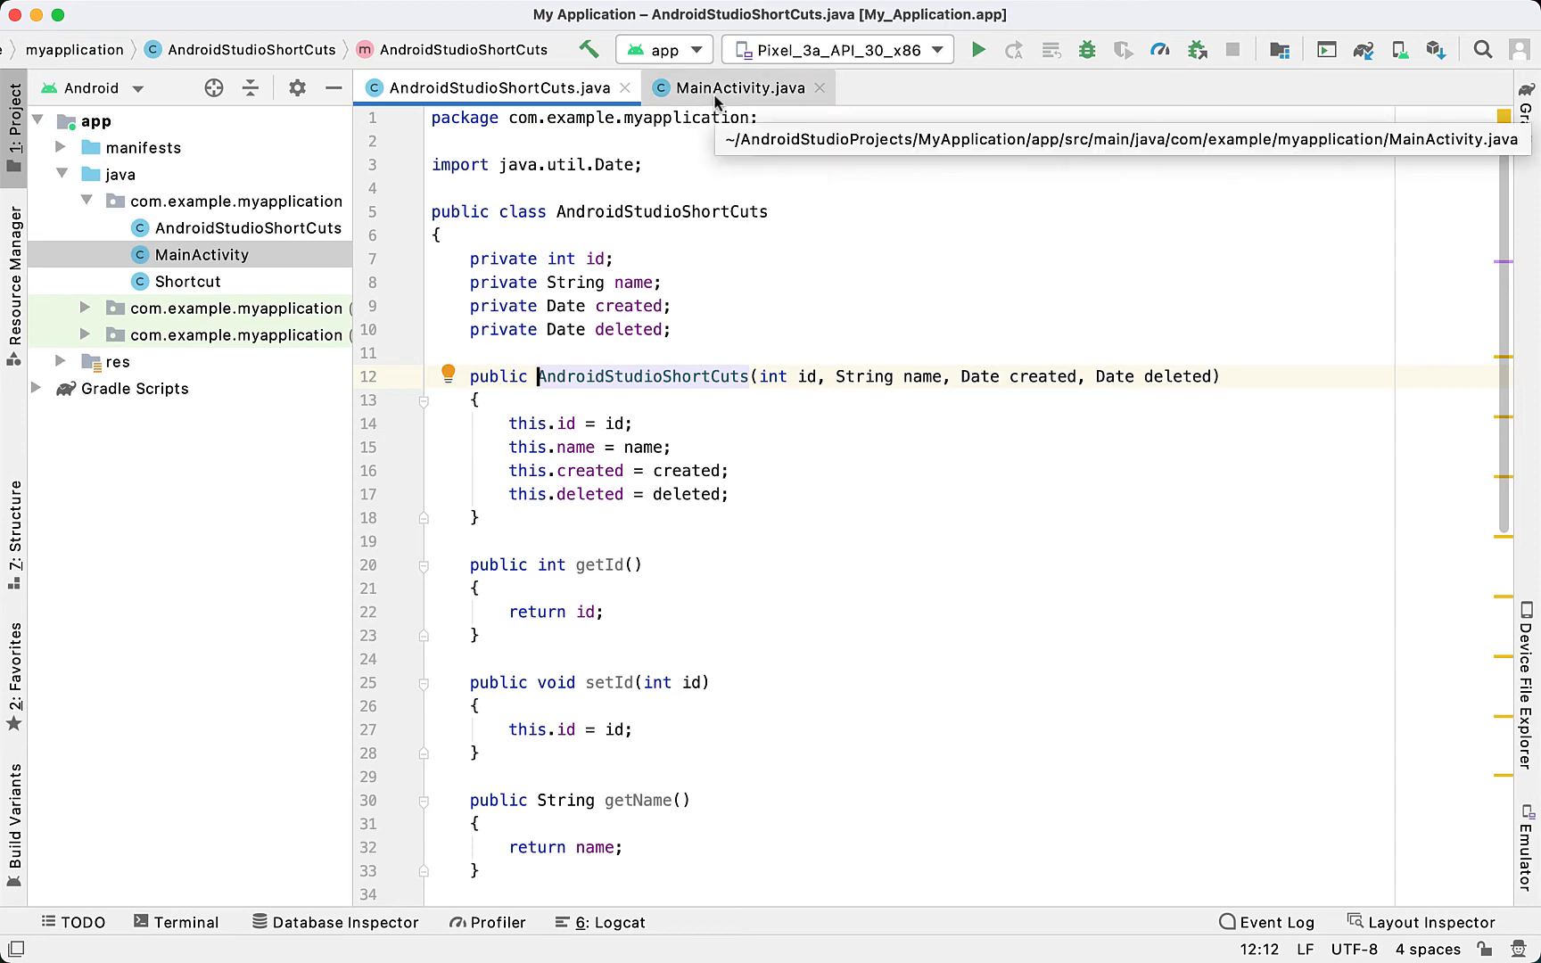
click(739, 88)
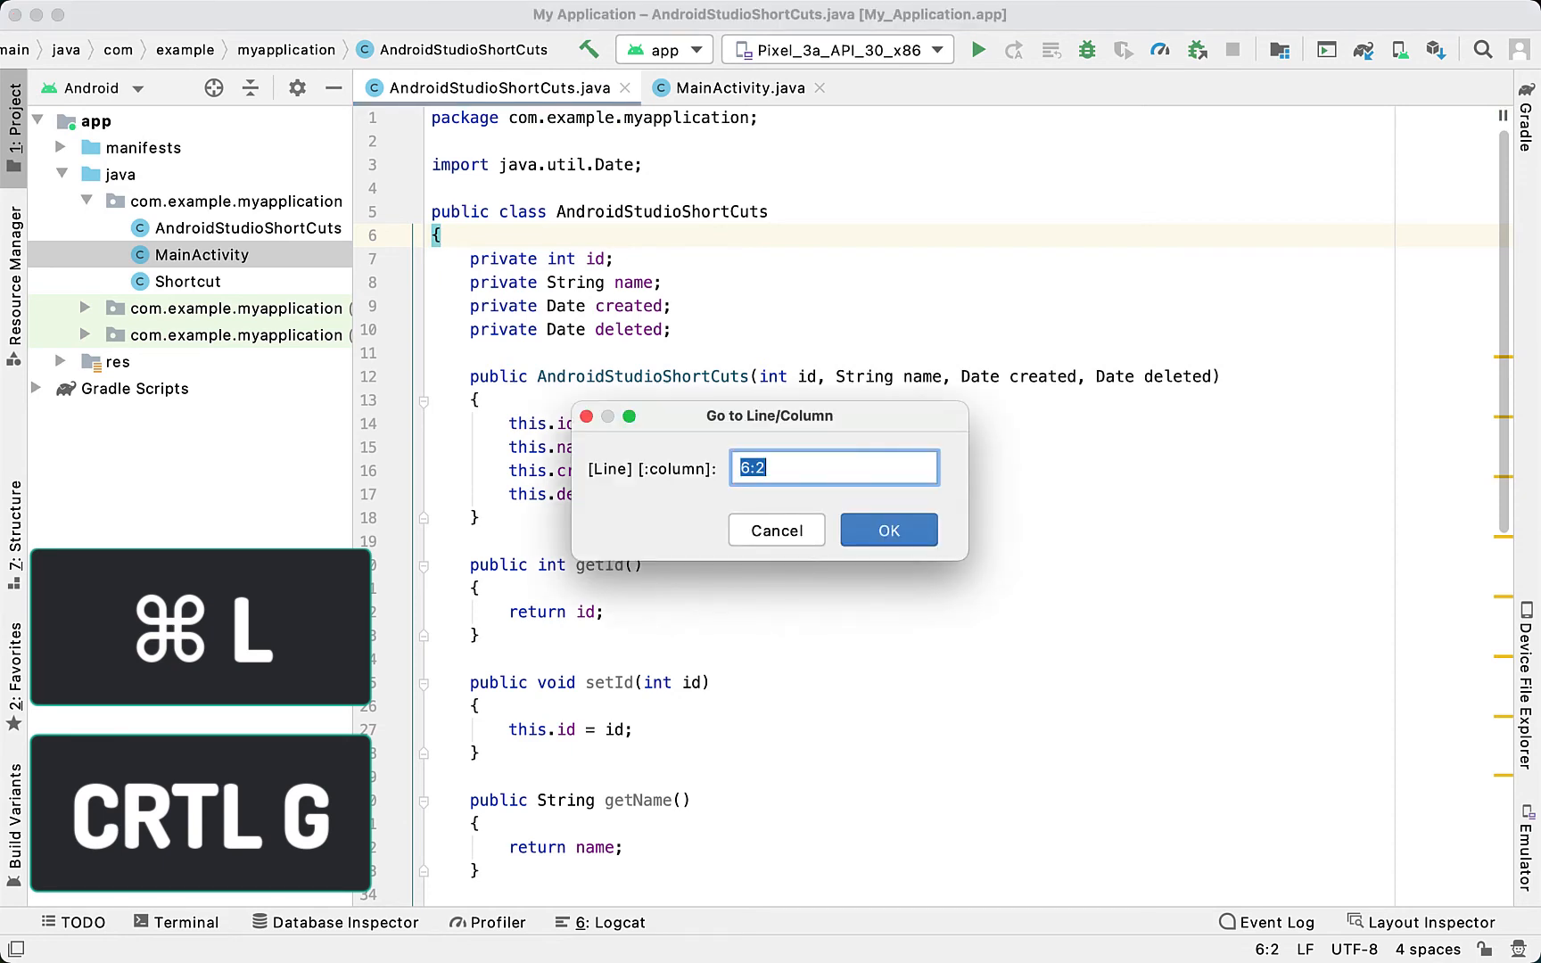
Go to line 51 in getDeleted and open the in-file text search
text(51)
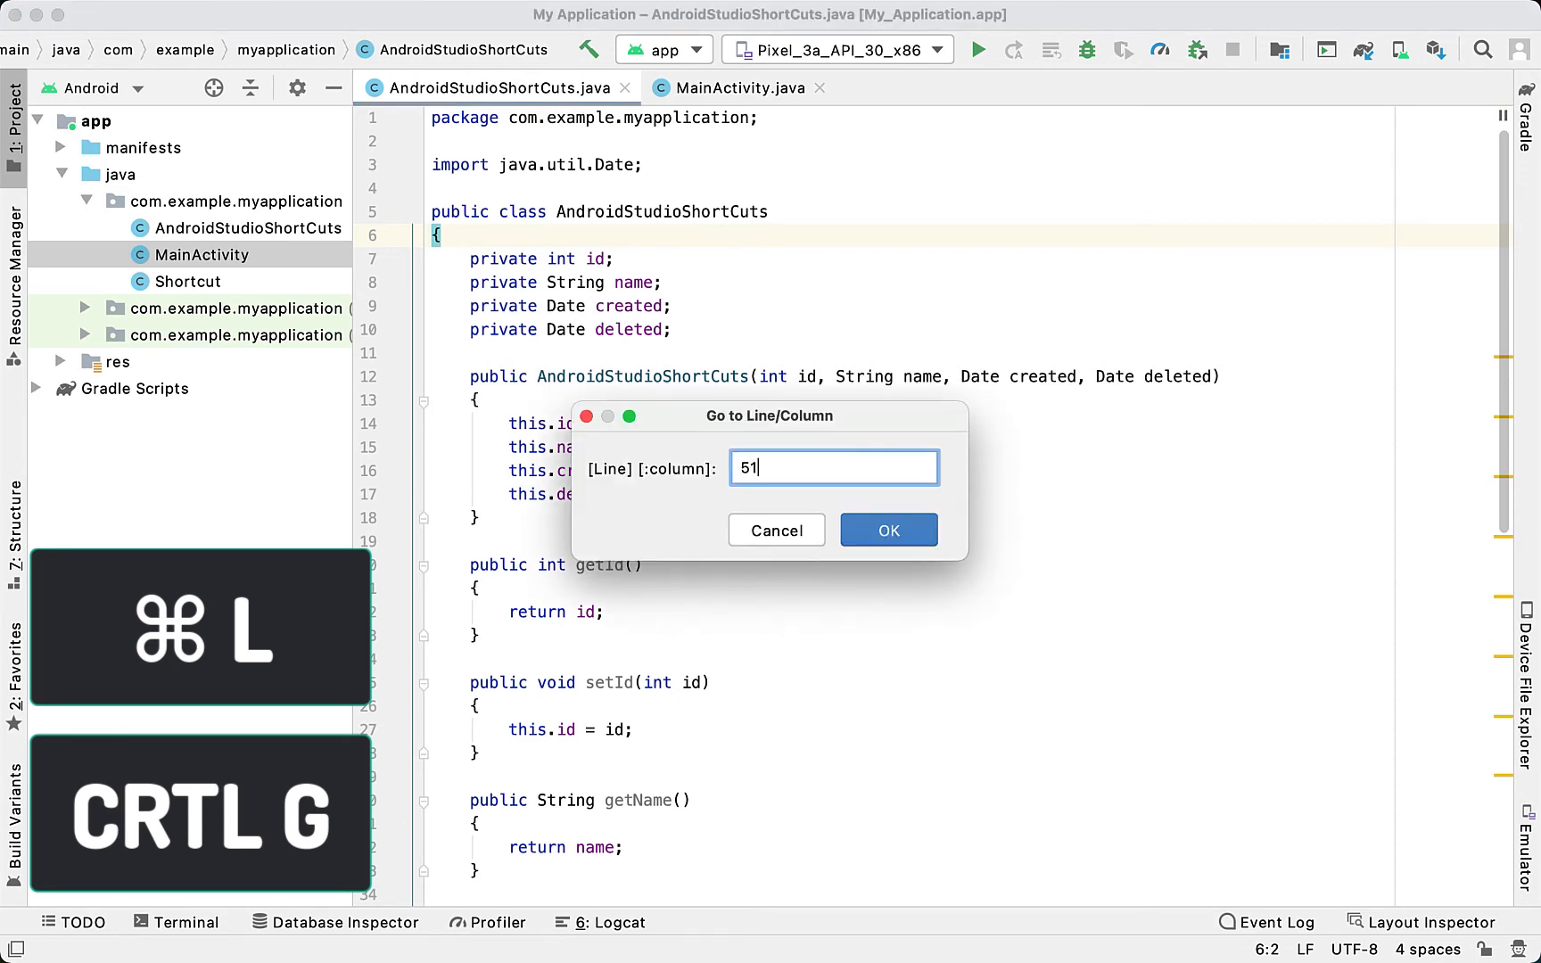
click(889, 529)
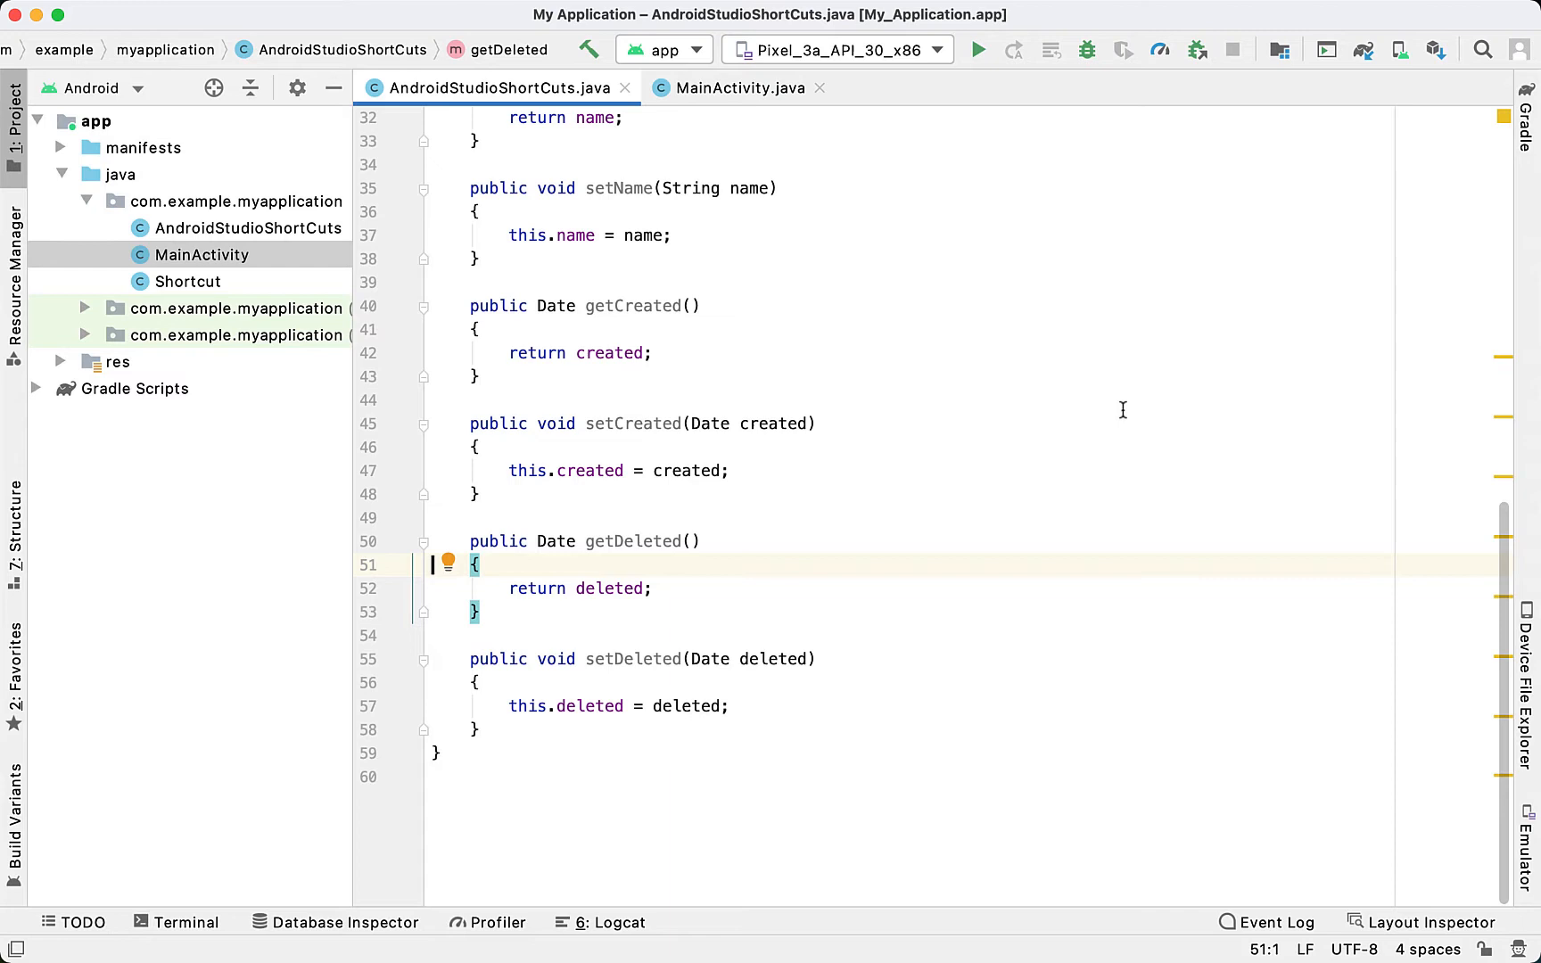
key(Cmd+F)
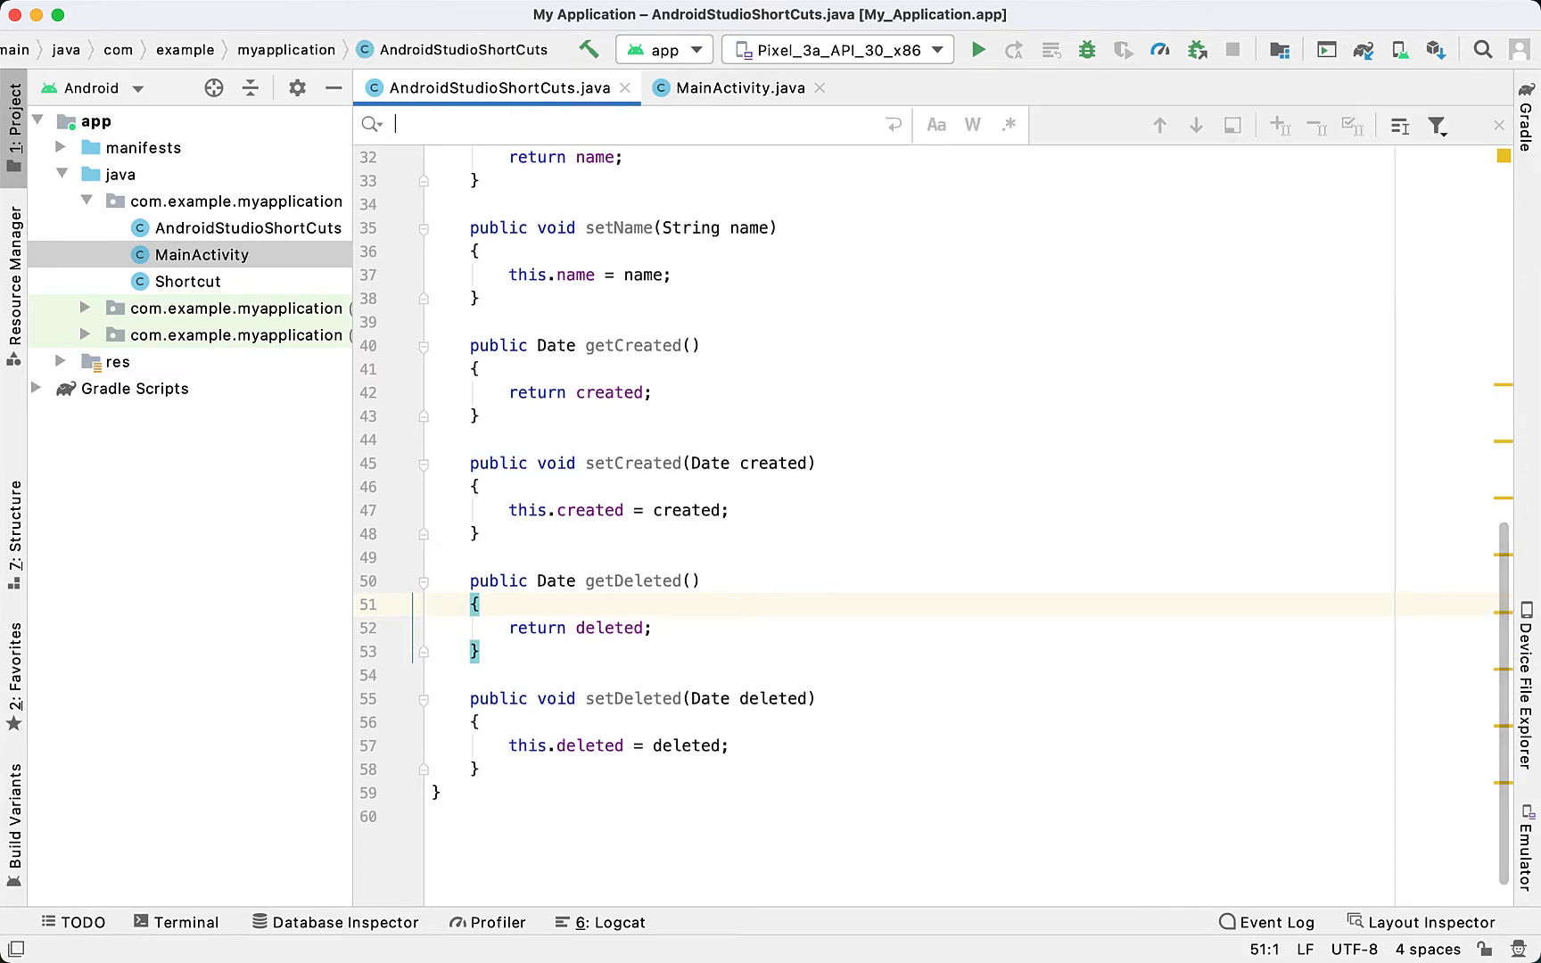
Search the file for 'setI', clear it, and enter 'ne' in project-wide Find in Path
text(setId)
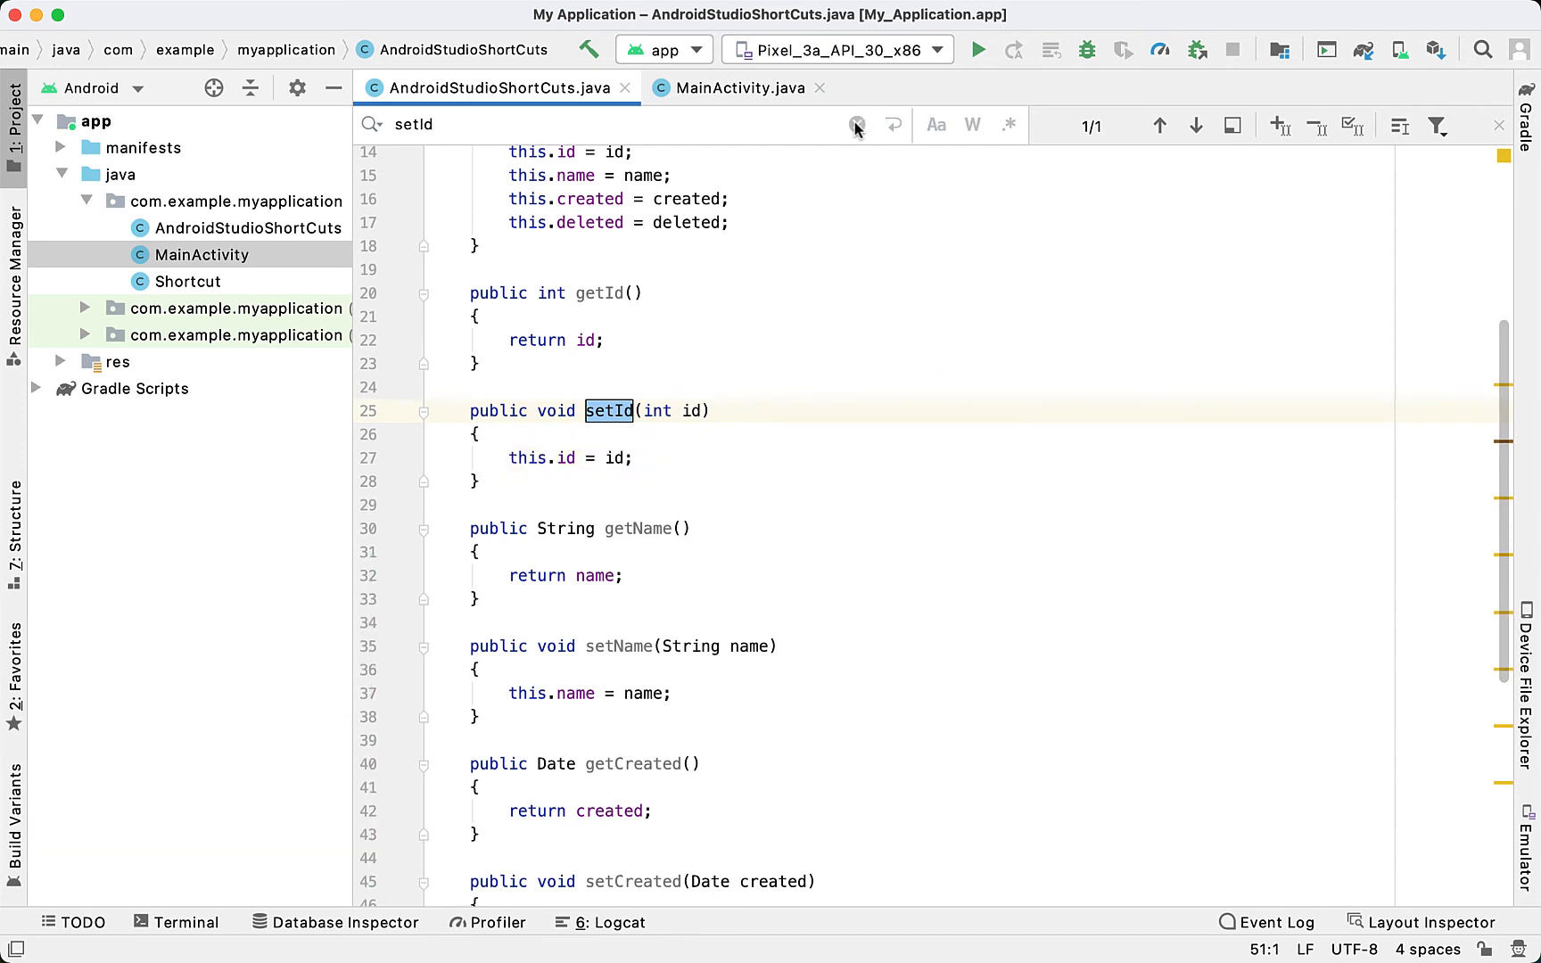
click(857, 125)
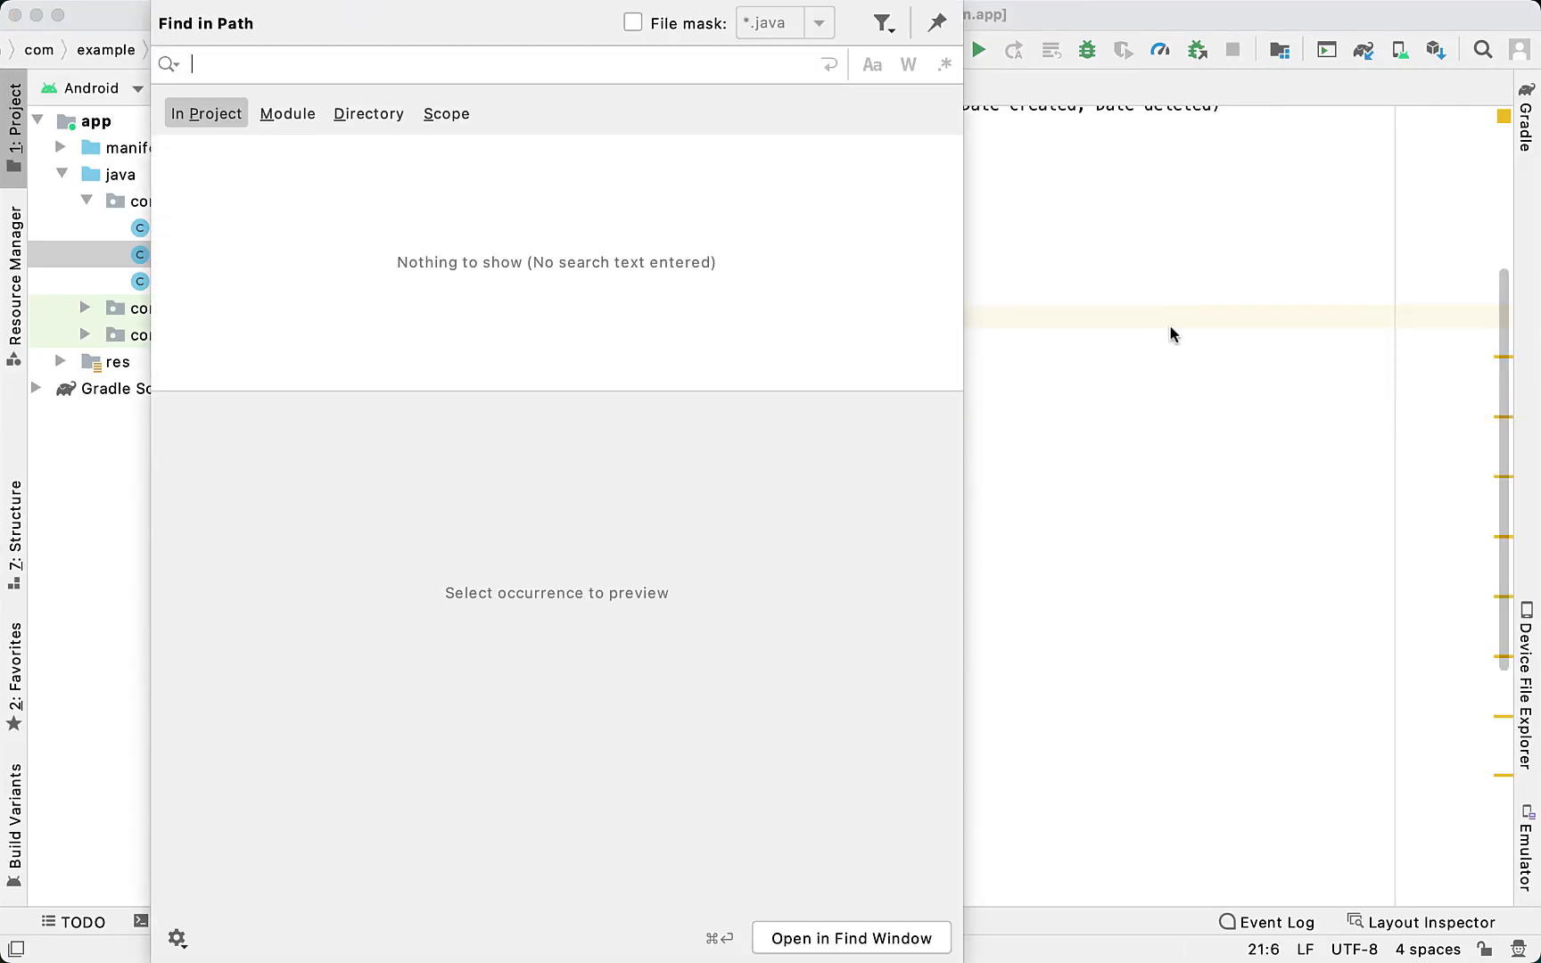
text(ne)
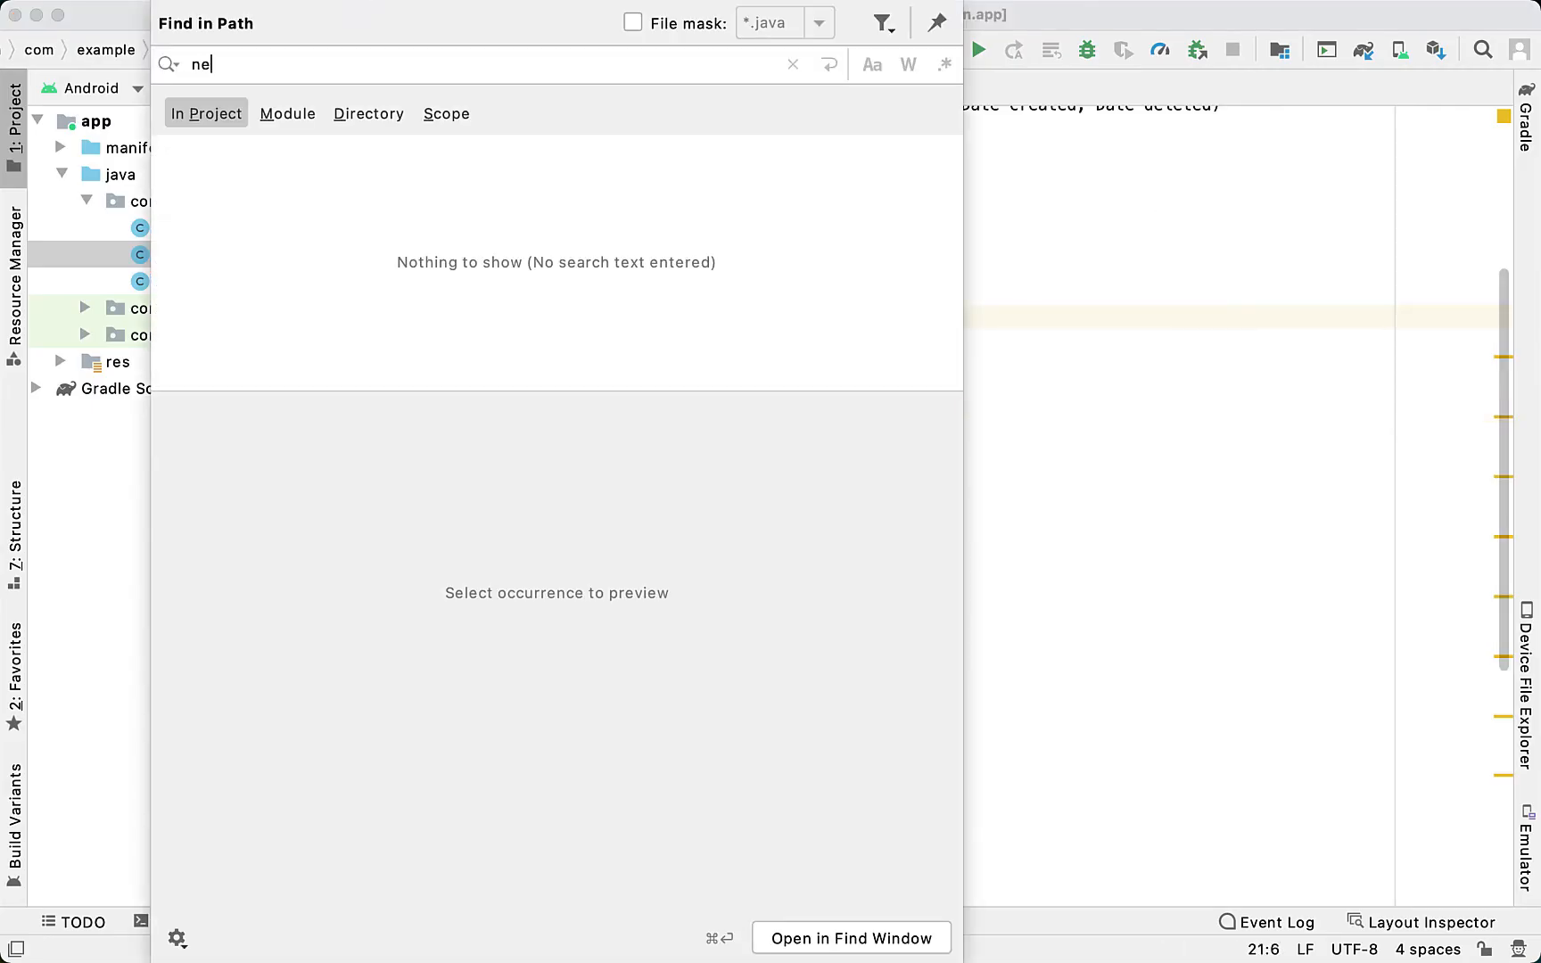